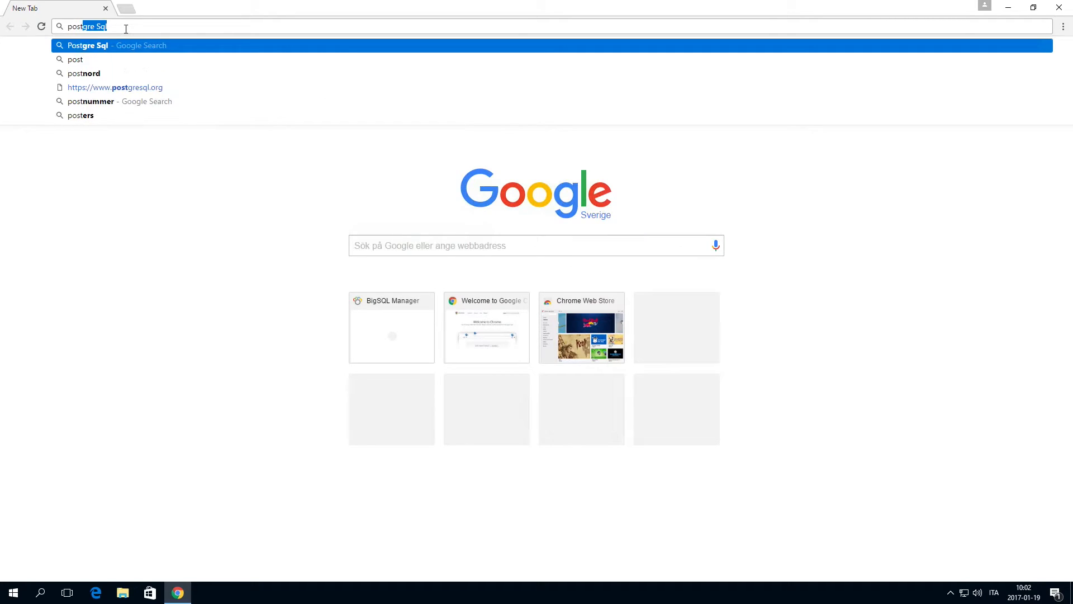
Download the PostgreSQL 9.3.15 Windows x86-64 installer from the EnterpriseDB download page
{"action": "left_click", "coordinate": [114, 88]}
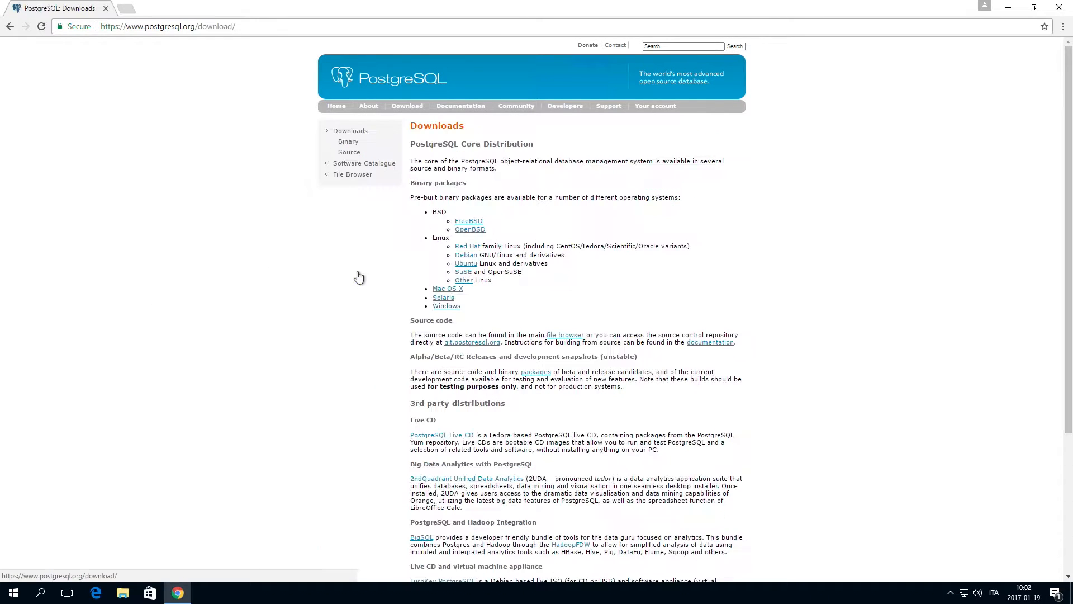
{"action": "left_click", "coordinate": [445, 305]}
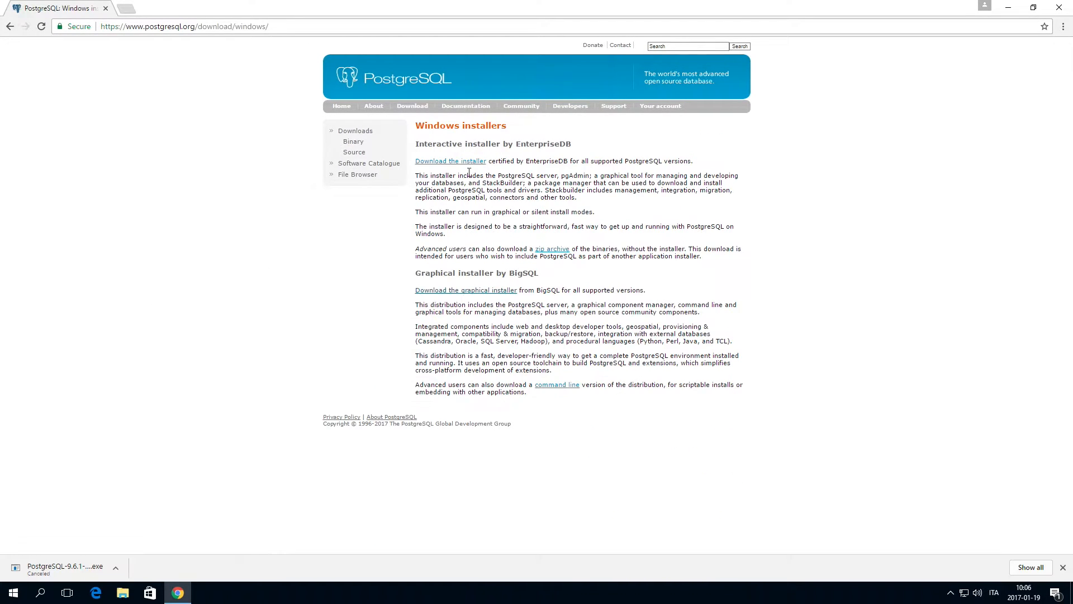
{"action": "left_click", "coordinate": [451, 161]}
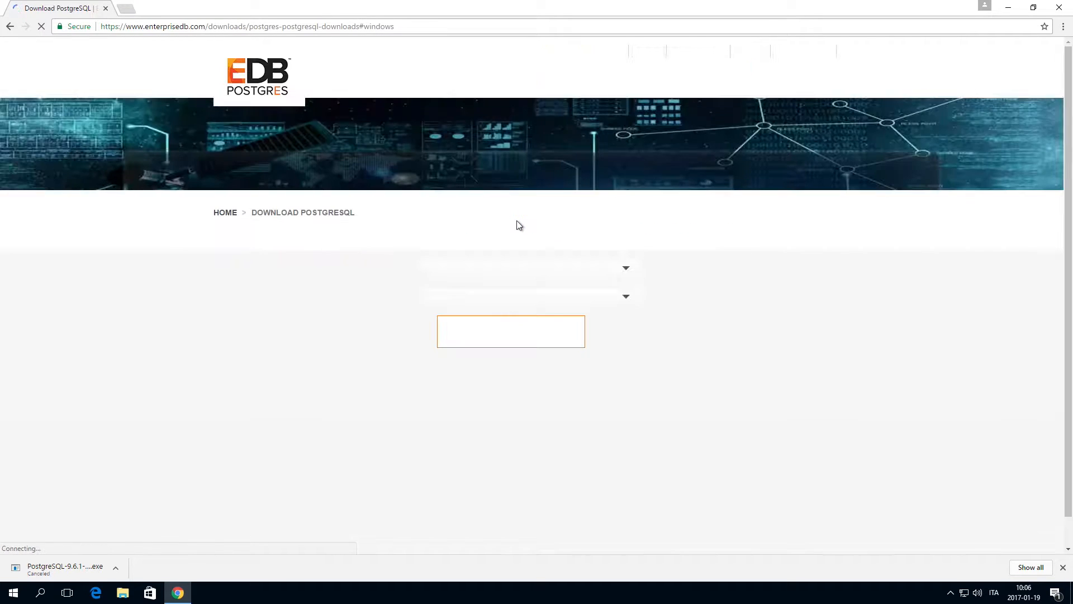
{"action": "left_click", "coordinate": [530, 268]}
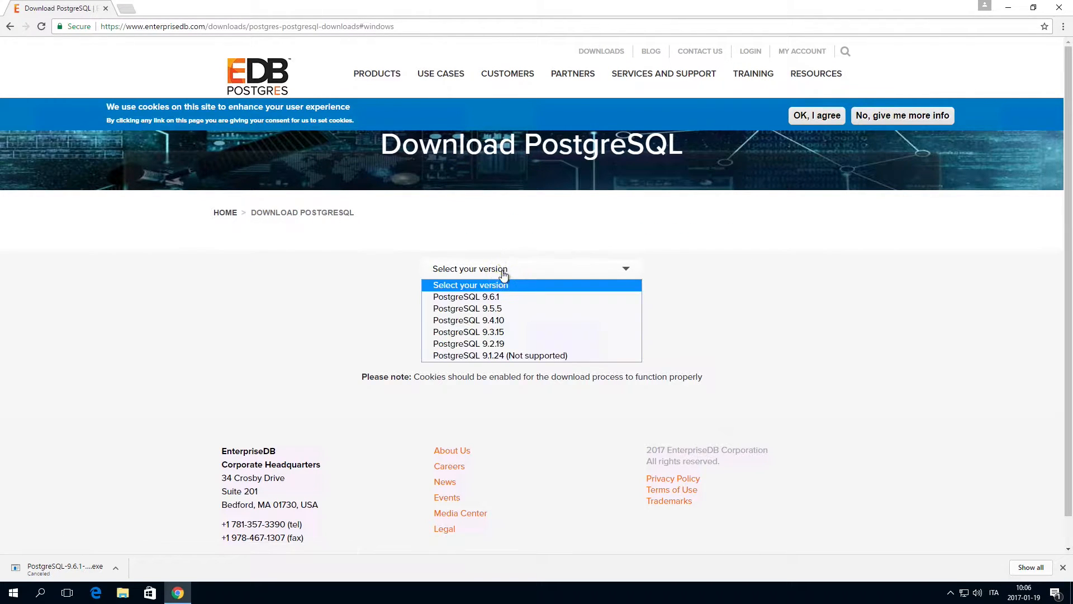
{"action": "left_click", "coordinate": [468, 332]}
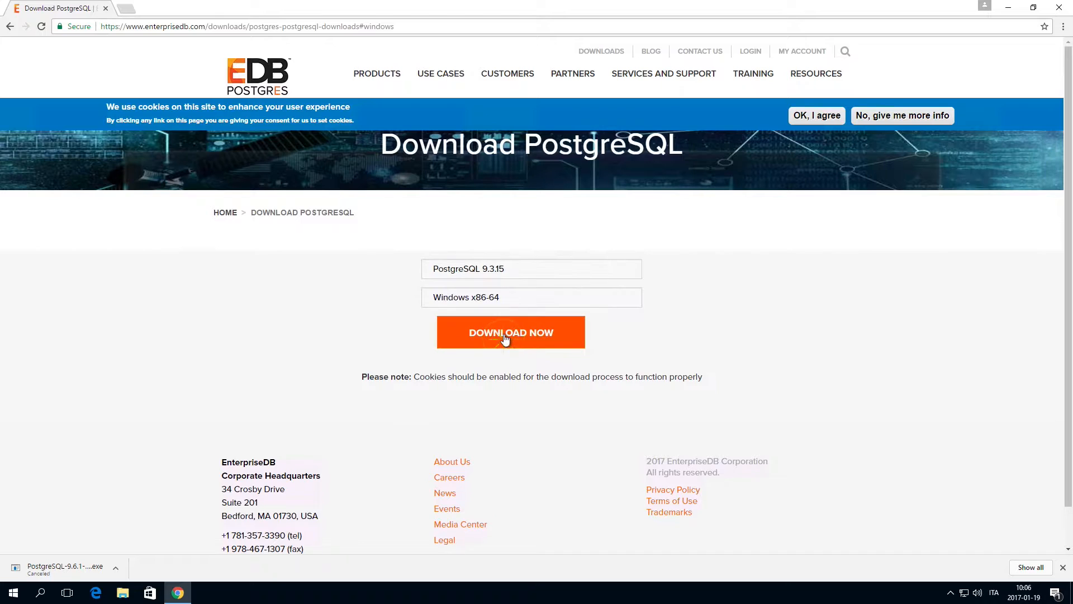
{"action": "left_click", "coordinate": [511, 332]}
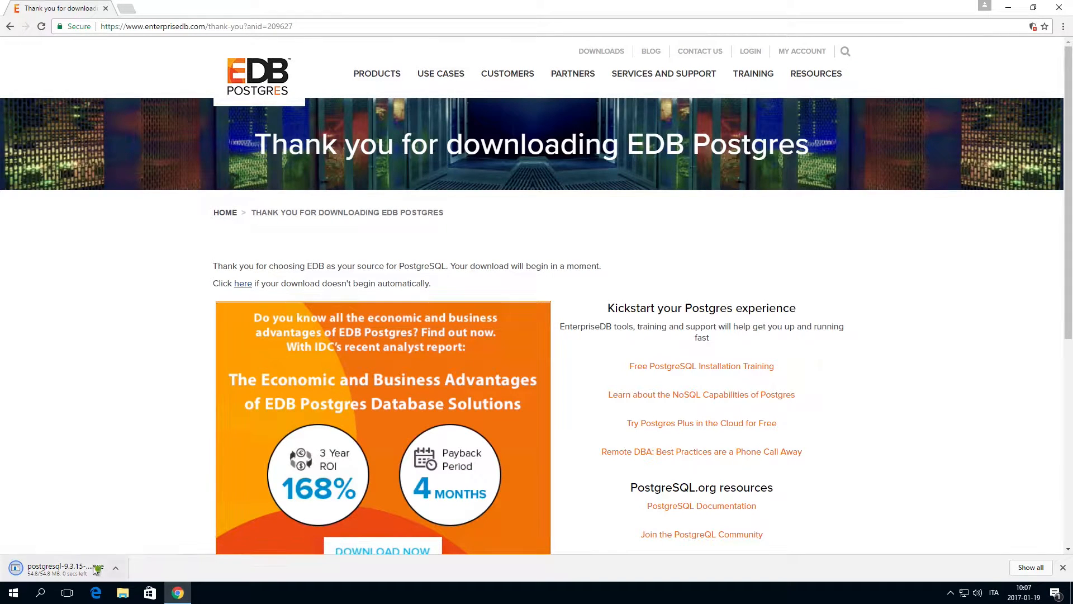
Install PostgreSQL 9.3 with default directories and locale, a superuser password, and port 4432
{"action": "left_click", "coordinate": [55, 567]}
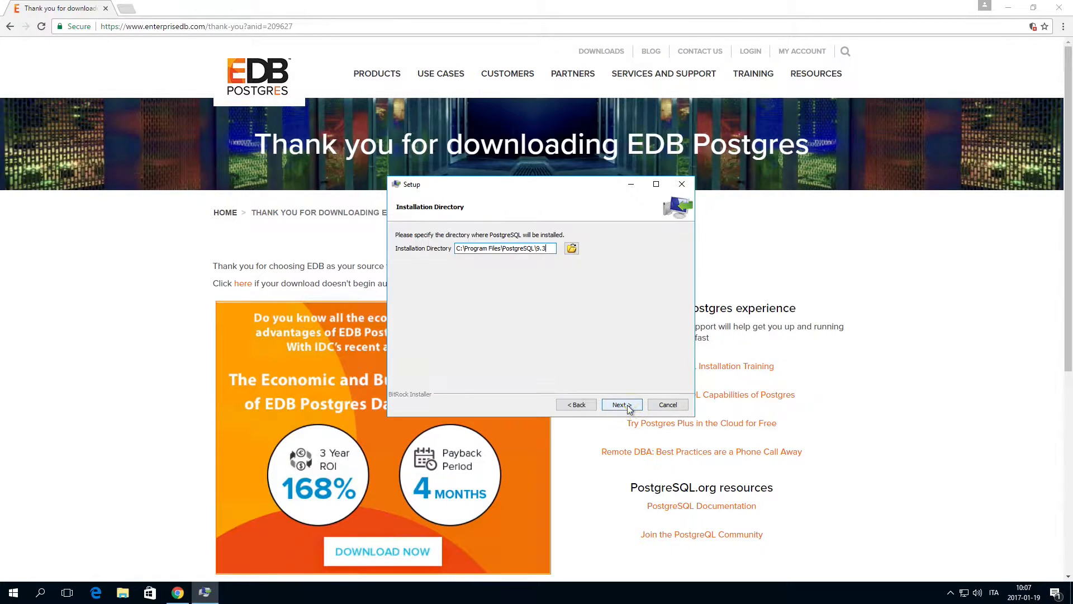
{"action": "left_click", "coordinate": [620, 404]}
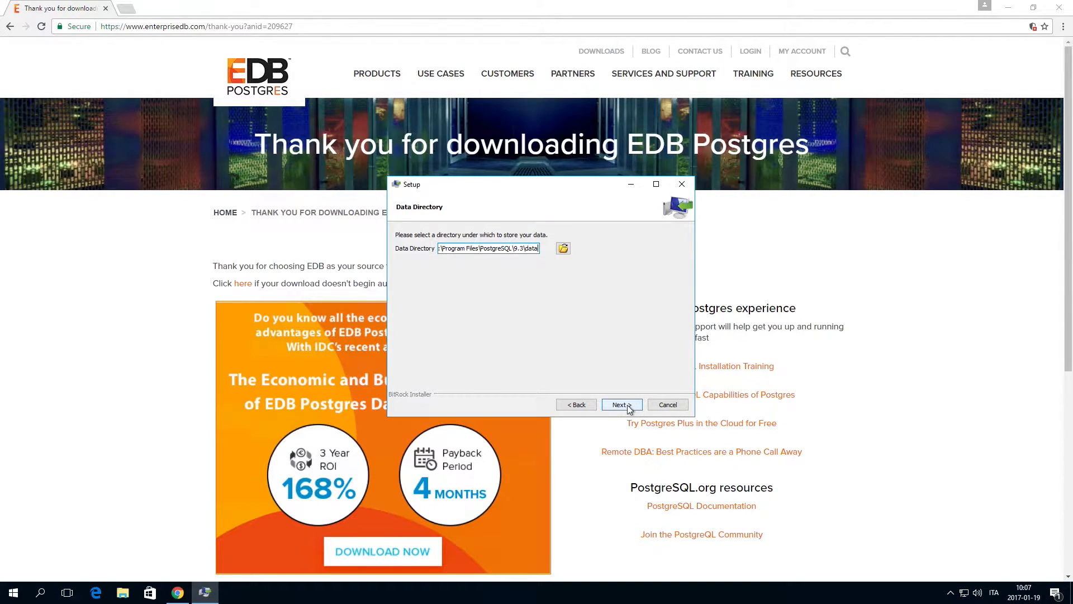
{"action": "left_click", "coordinate": [618, 404]}
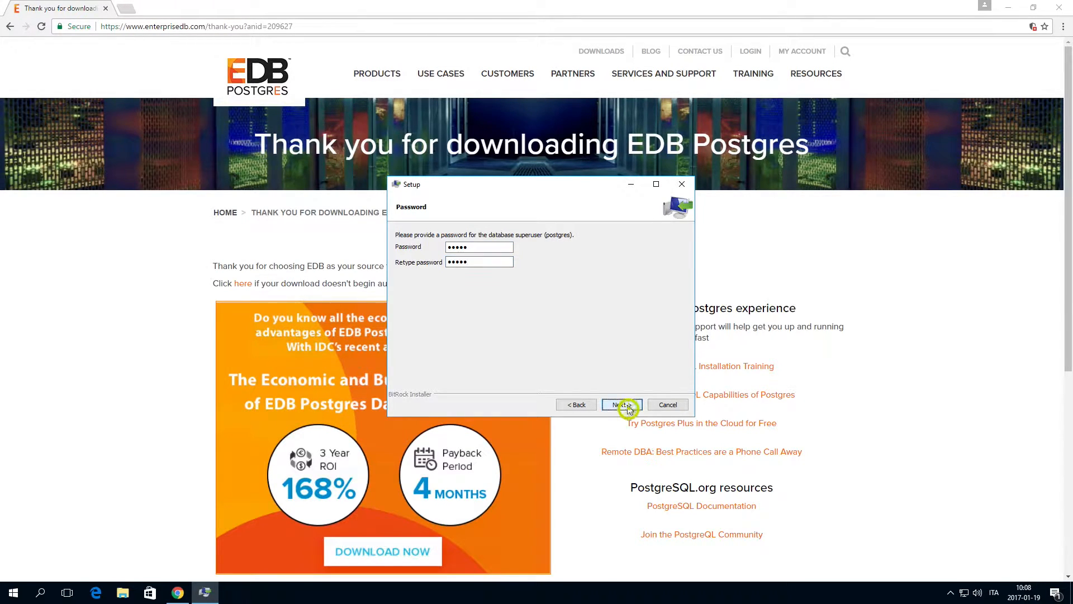
{"action": "left_click", "coordinate": [620, 405]}
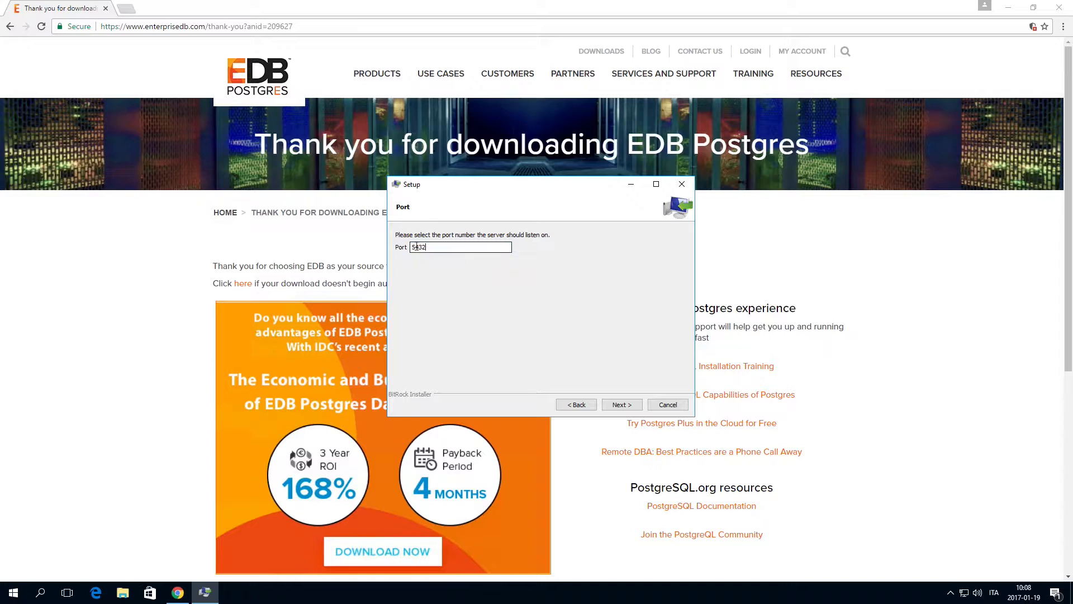
{"action": "key", "text": "Backspace"}
{"action": "type", "text": "4"}
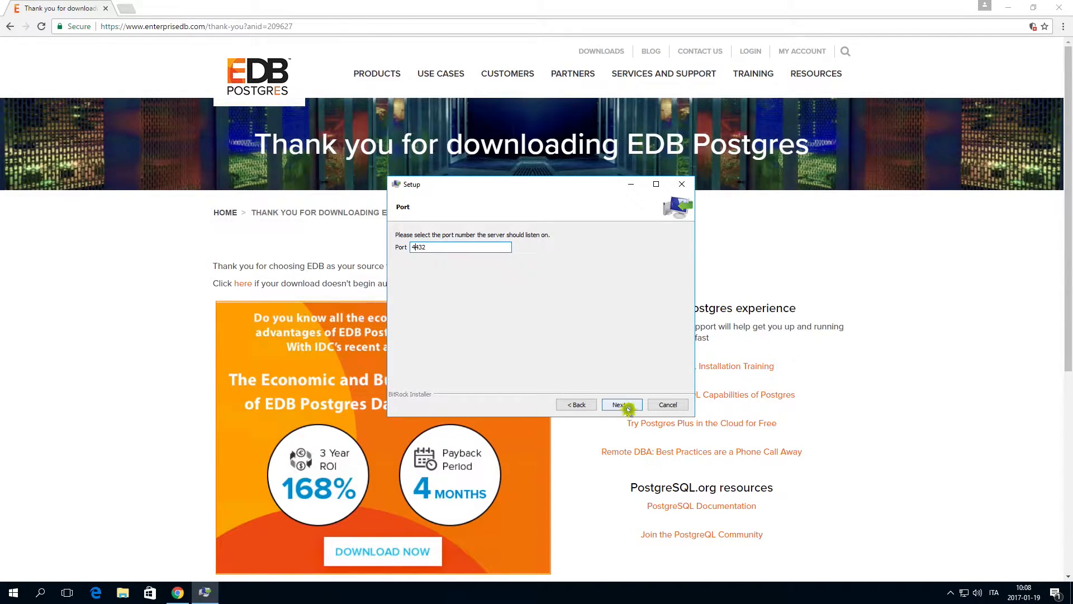
{"action": "left_click", "coordinate": [619, 404]}
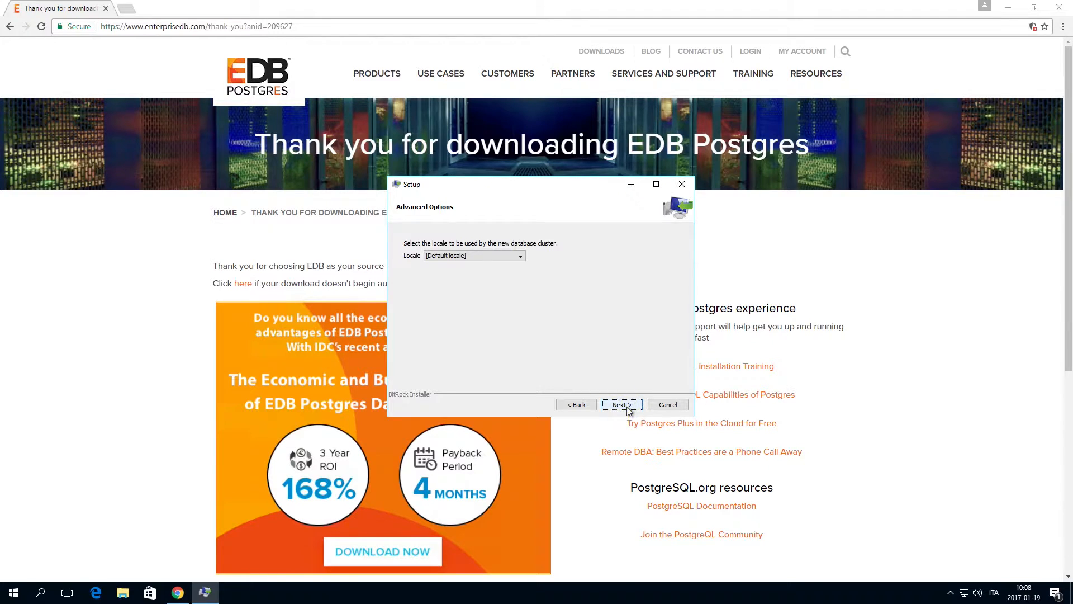
{"action": "left_click", "coordinate": [620, 404]}
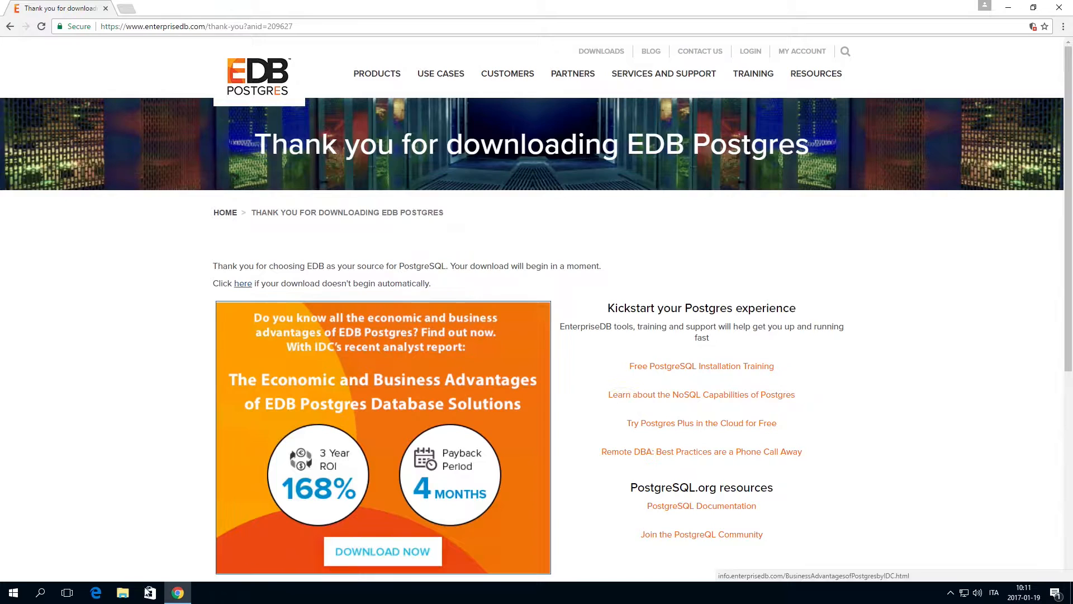
Create login role QS with a password, superuser rights and permission to create roles
{"action": "left_click", "coordinate": [12, 592]}
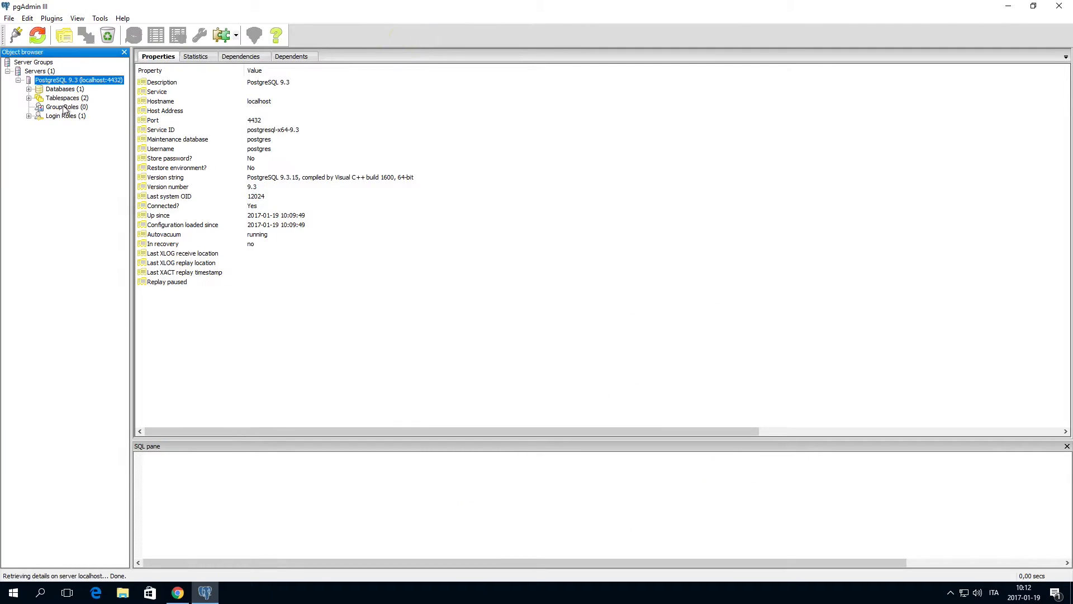
{"action": "right_click", "coordinate": [60, 115]}
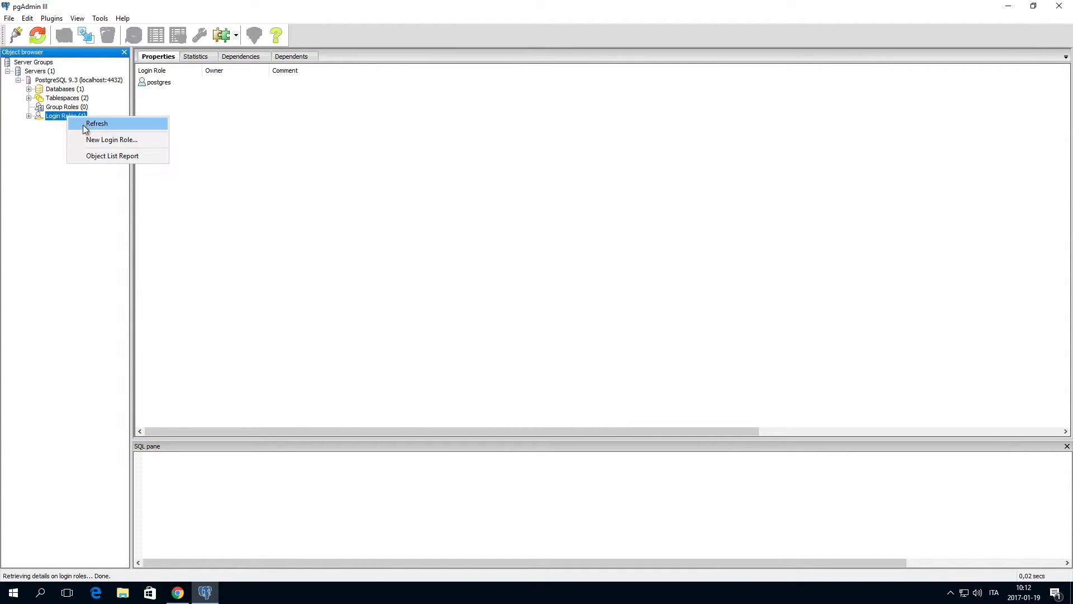
{"action": "left_click", "coordinate": [112, 139]}
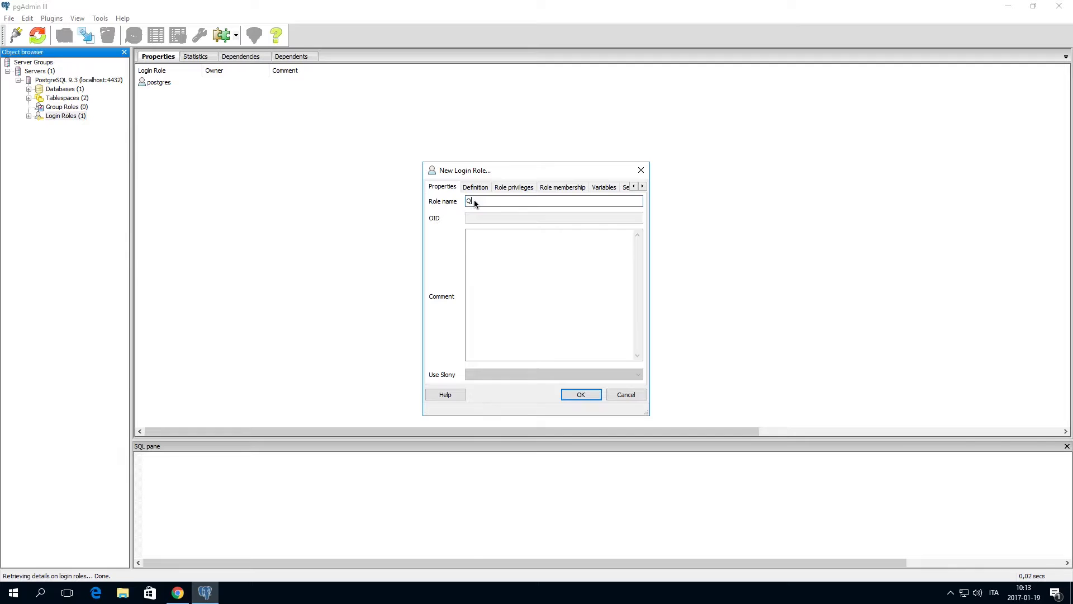
{"action": "left_click", "coordinate": [475, 187]}
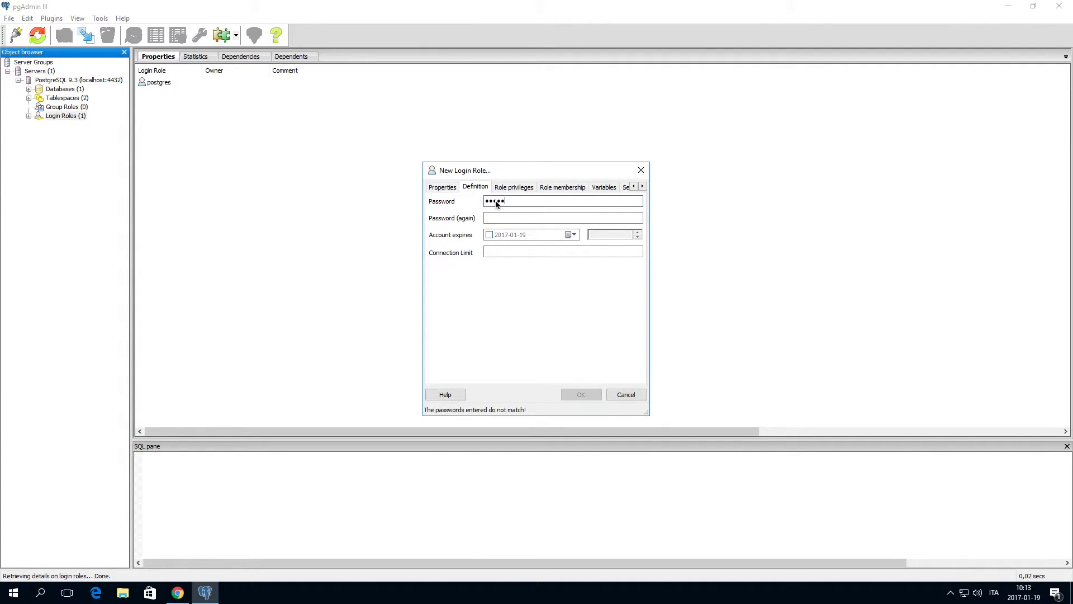
{"action": "left_click", "coordinate": [513, 187]}
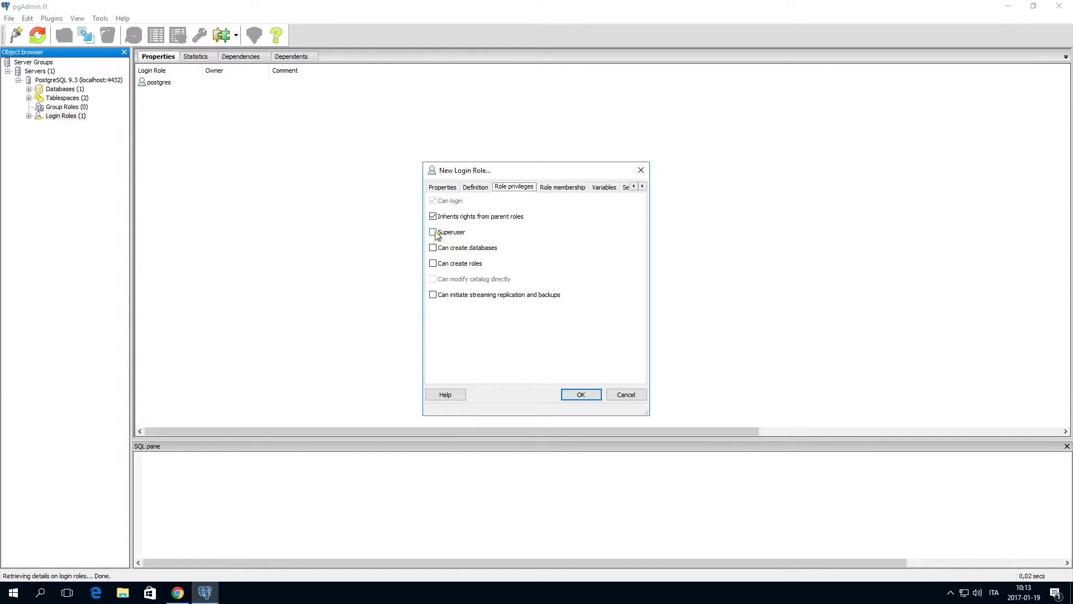
{"action": "left_click", "coordinate": [433, 231]}
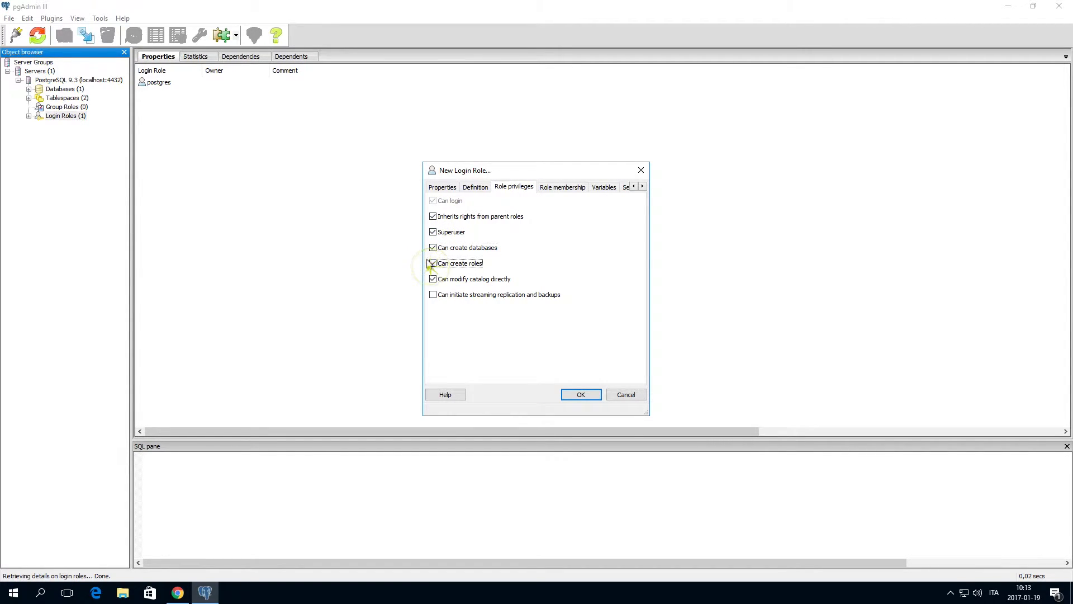
{"action": "left_click", "coordinate": [562, 186]}
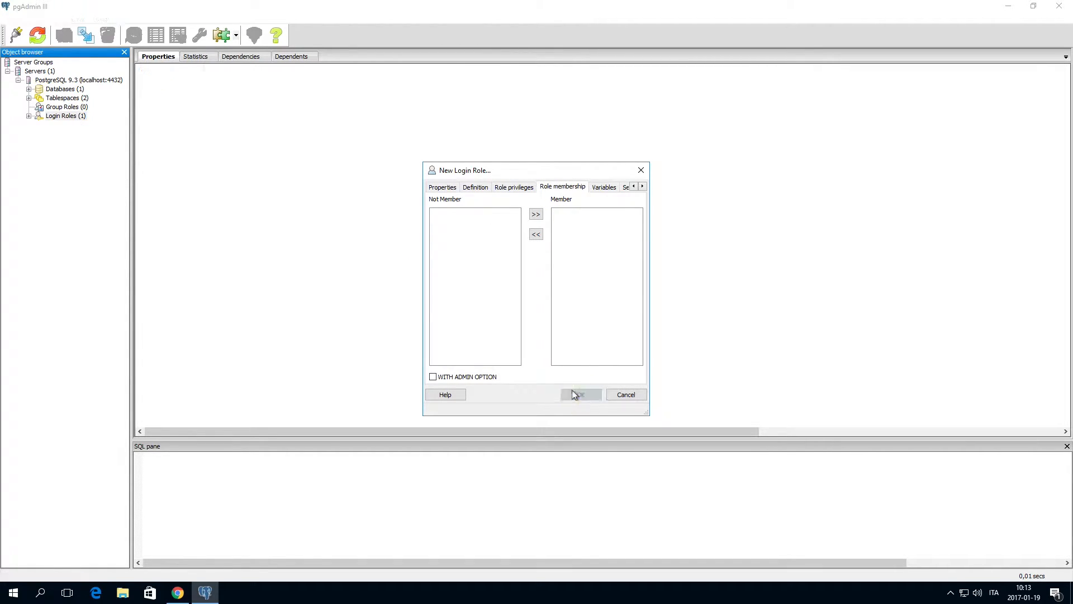
{"action": "left_click", "coordinate": [580, 394]}
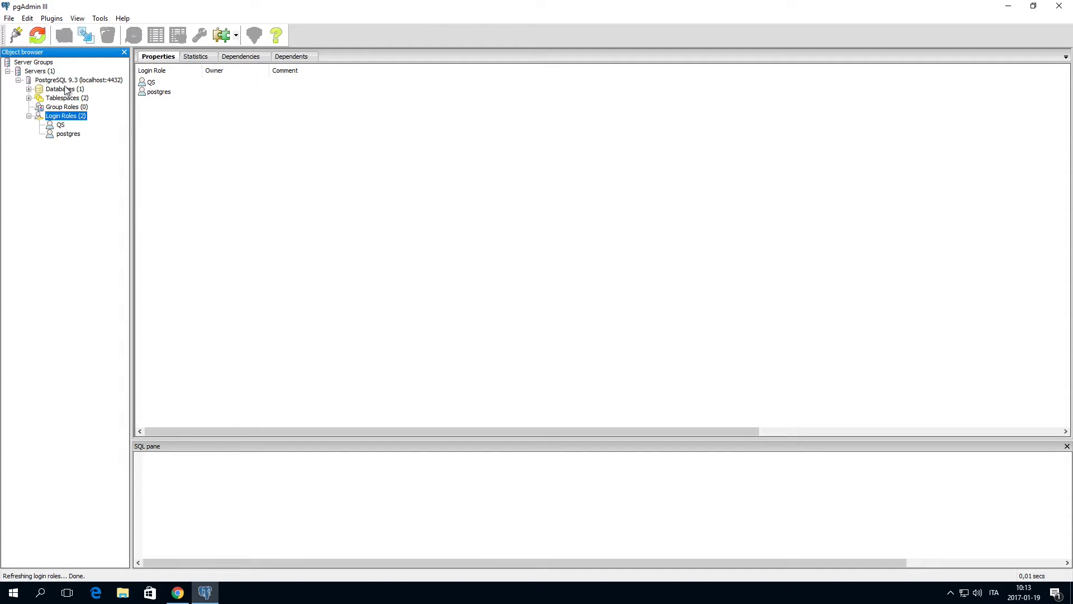
Create database QSR with QS as its owner
{"action": "right_click", "coordinate": [54, 88]}
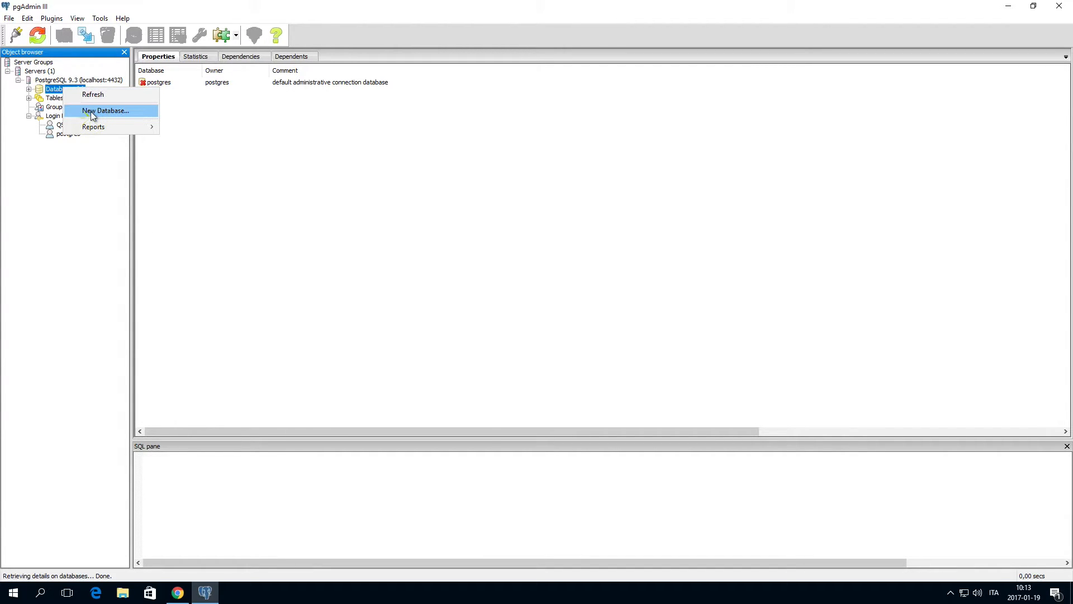
{"action": "left_click", "coordinate": [105, 110]}
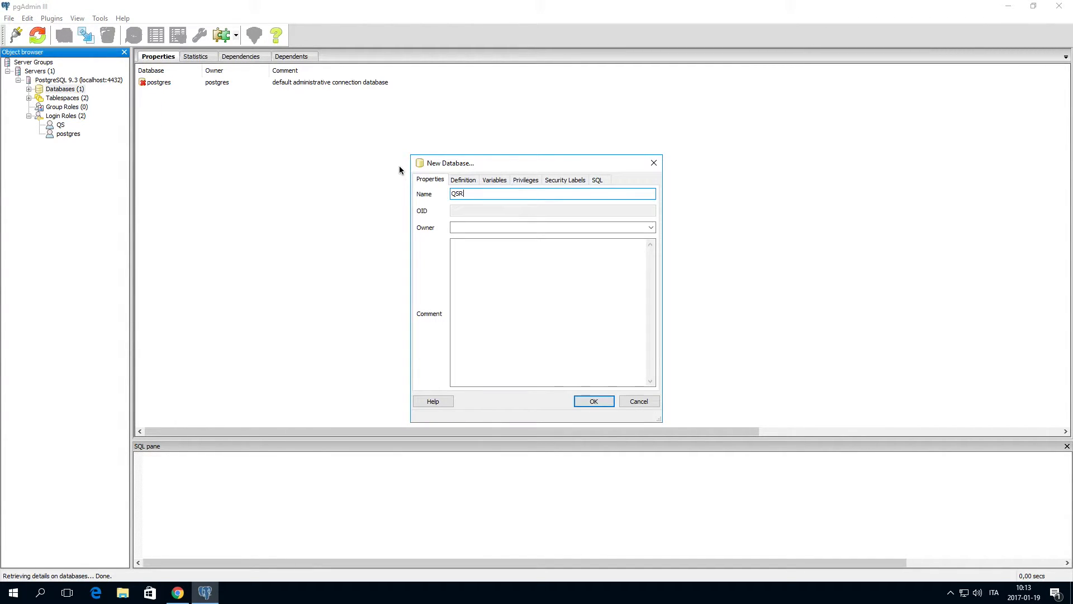
{"action": "left_click", "coordinate": [649, 227]}
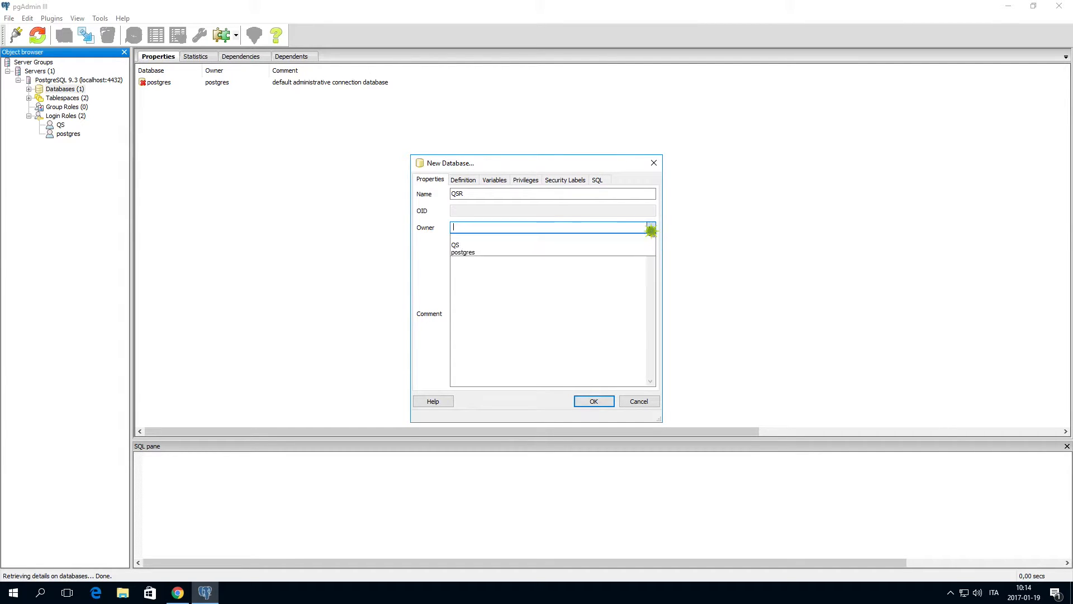
{"action": "left_click", "coordinate": [456, 244]}
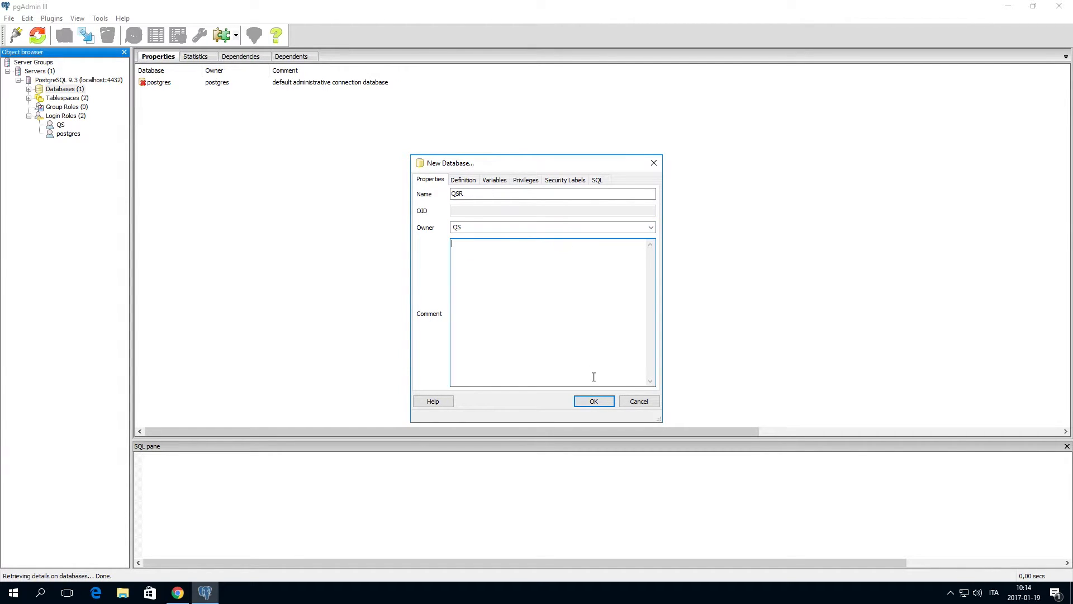
{"action": "left_click", "coordinate": [592, 401]}
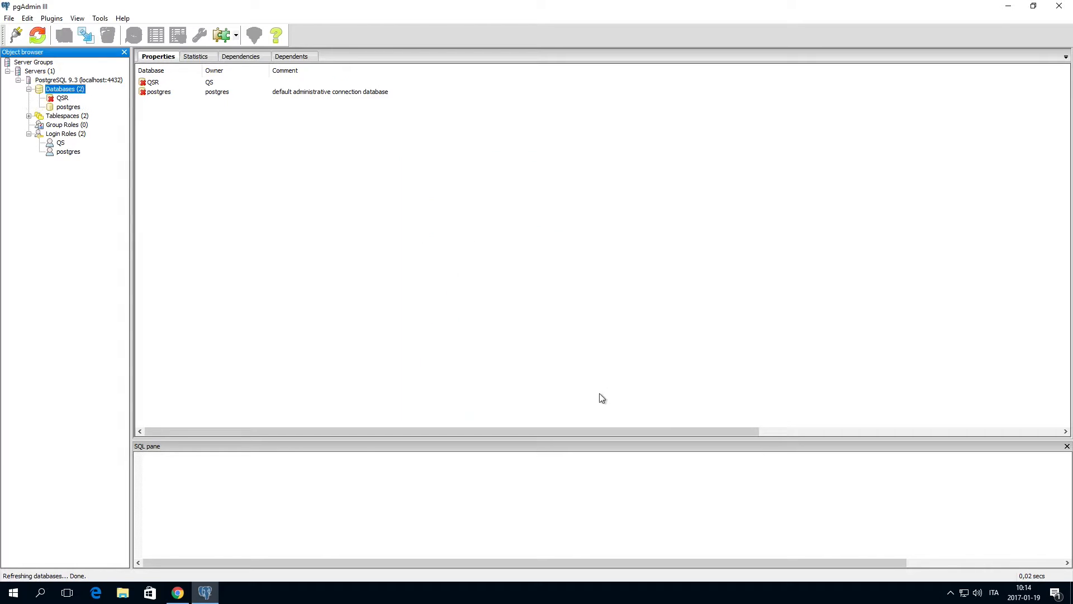
{"action": "left_click", "coordinate": [121, 592]}
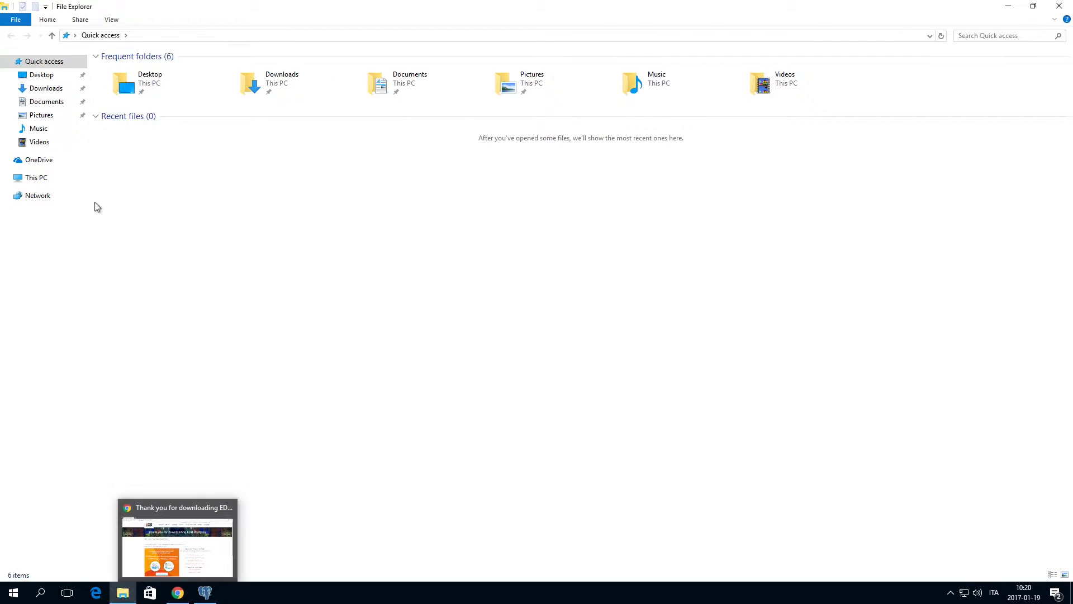
Copy postgresql.conf from C:\Program Files\PostgreSQL\9.3\data onto the root of drive C
{"action": "left_click", "coordinate": [36, 177]}
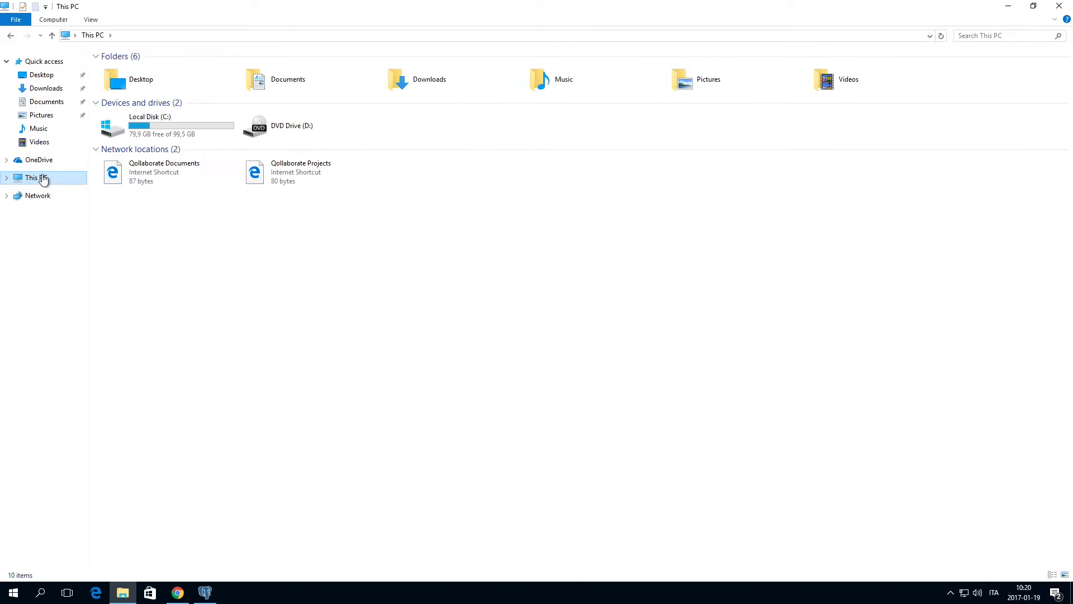
{"action": "double_click", "coordinate": [149, 125]}
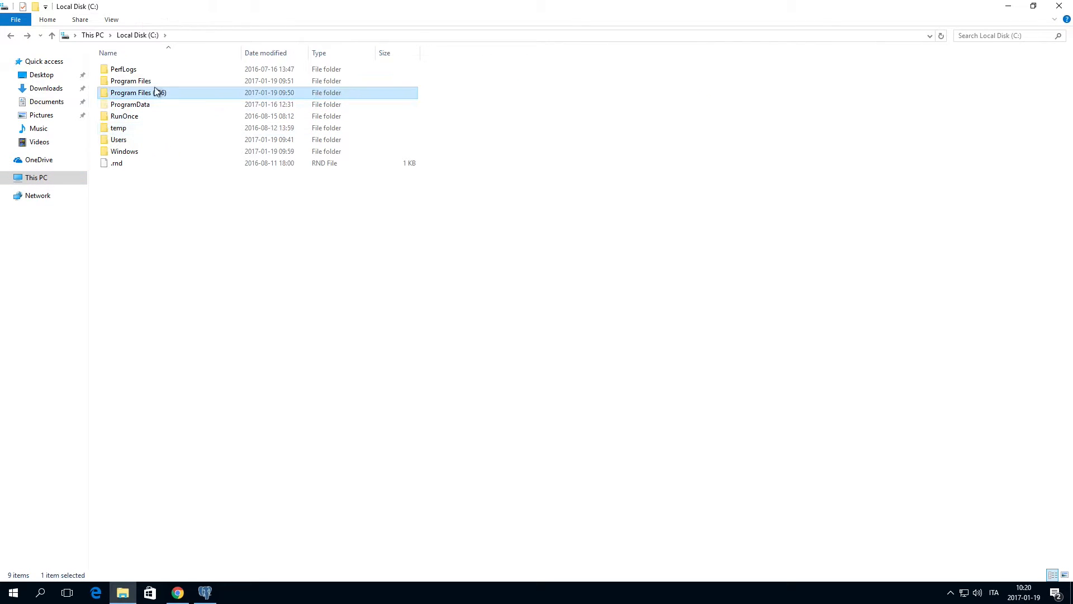
{"action": "double_click", "coordinate": [131, 80]}
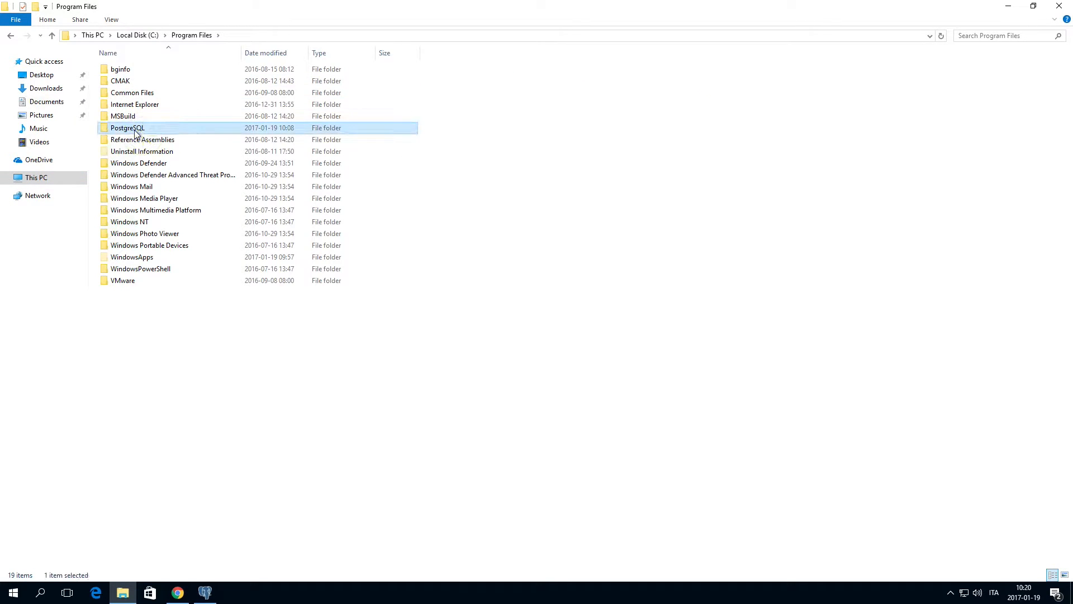
{"action": "double_click", "coordinate": [128, 128]}
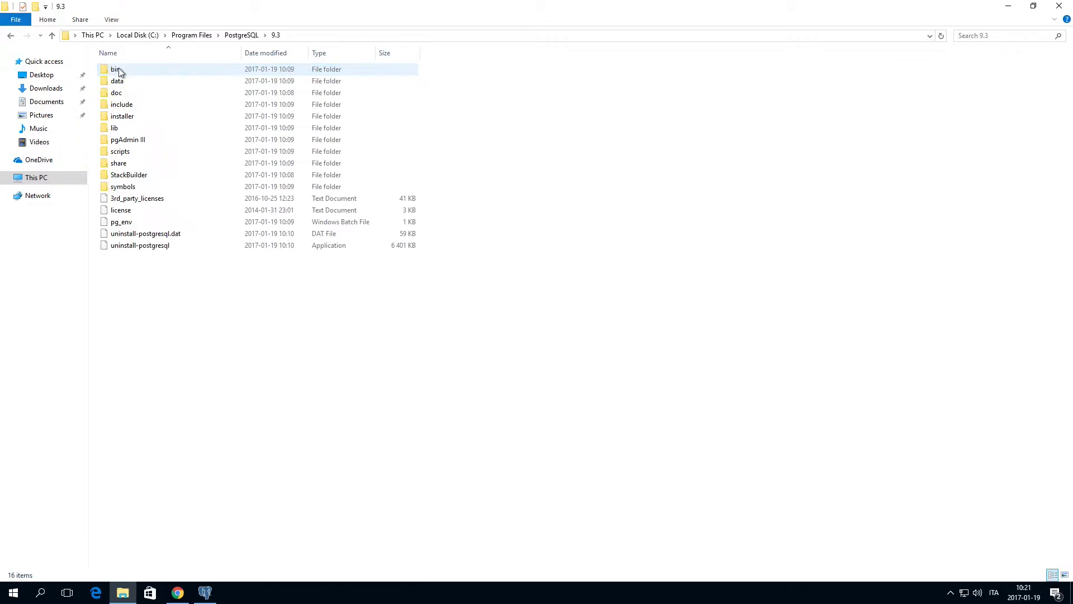
{"action": "double_click", "coordinate": [116, 80]}
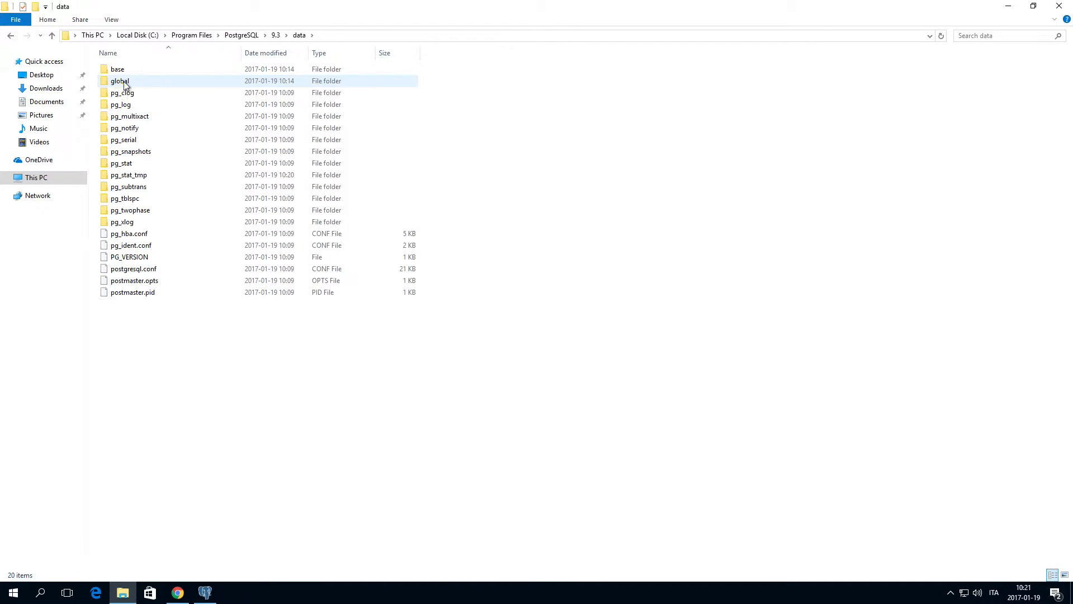
{"action": "right_click", "coordinate": [133, 268]}
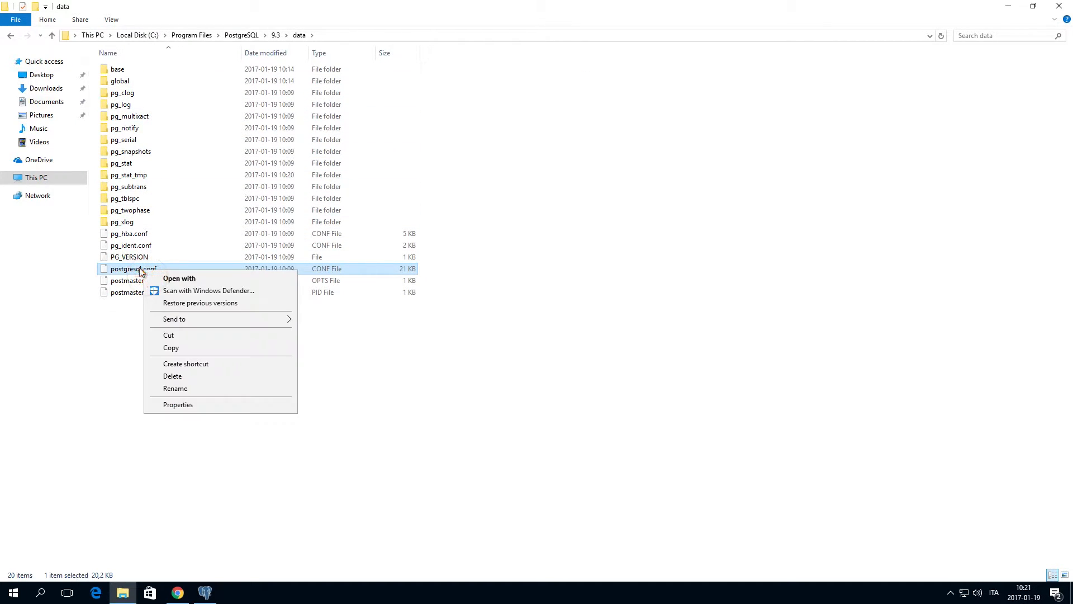
{"action": "left_click", "coordinate": [155, 500]}
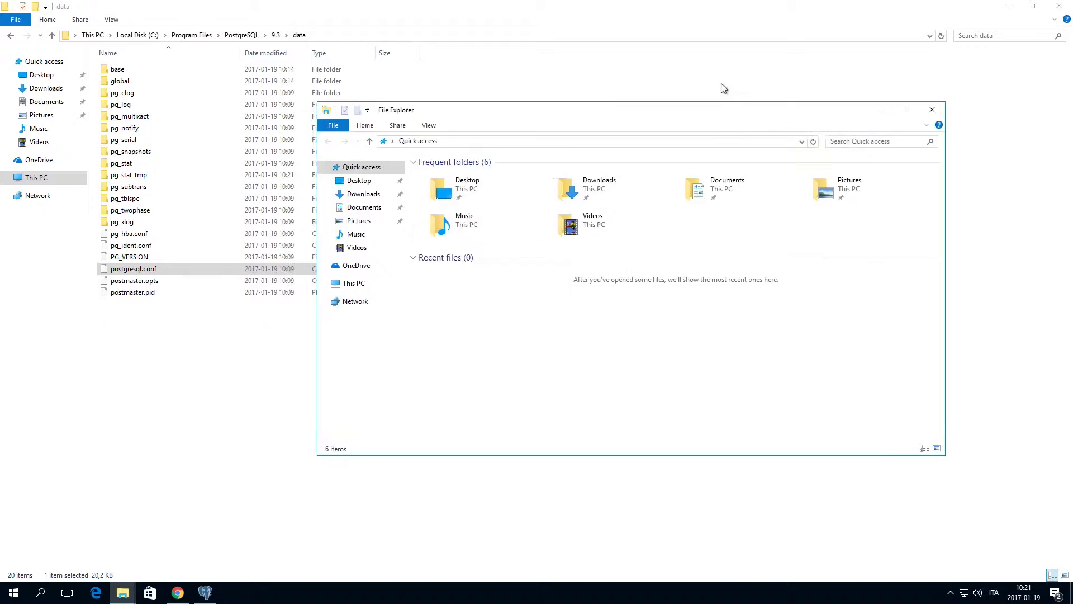
{"action": "left_click", "coordinate": [355, 282]}
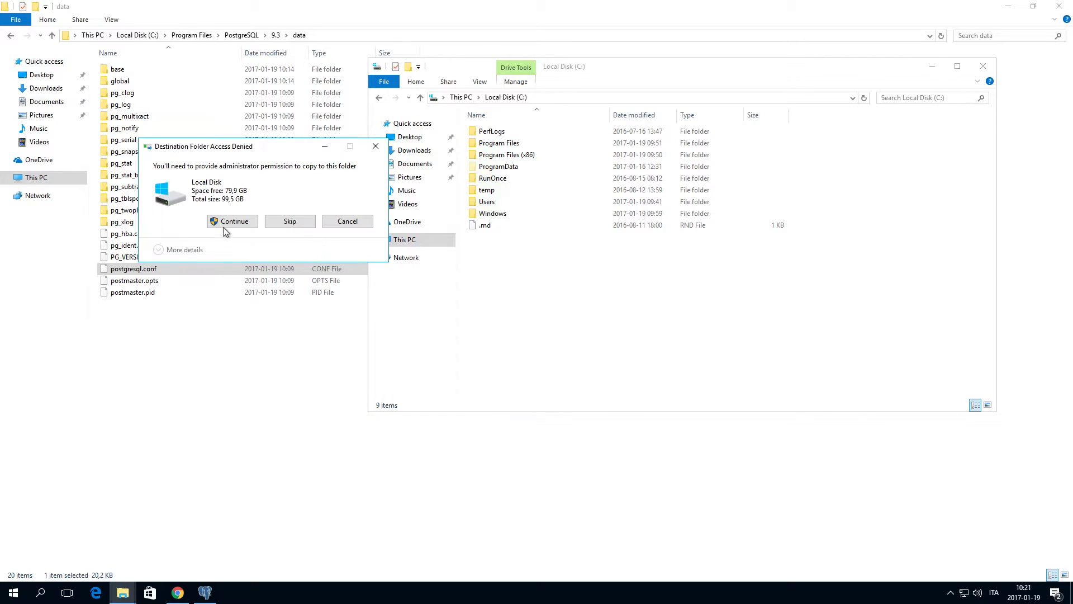
{"action": "left_click", "coordinate": [232, 222]}
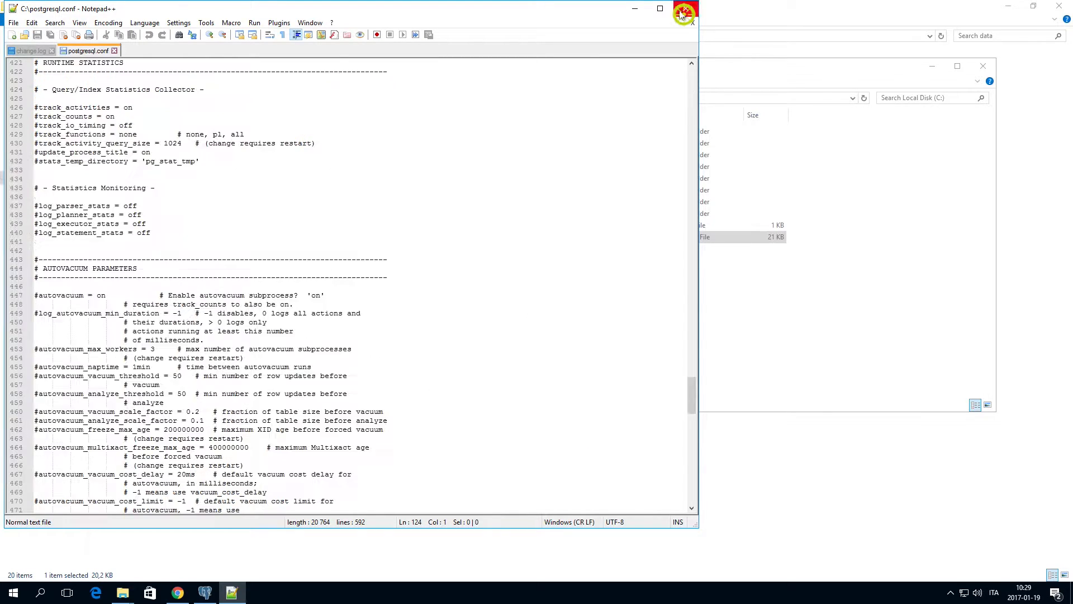
Bring up the paste options in the PostgreSQL data folder
{"action": "right_click", "coordinate": [502, 236]}
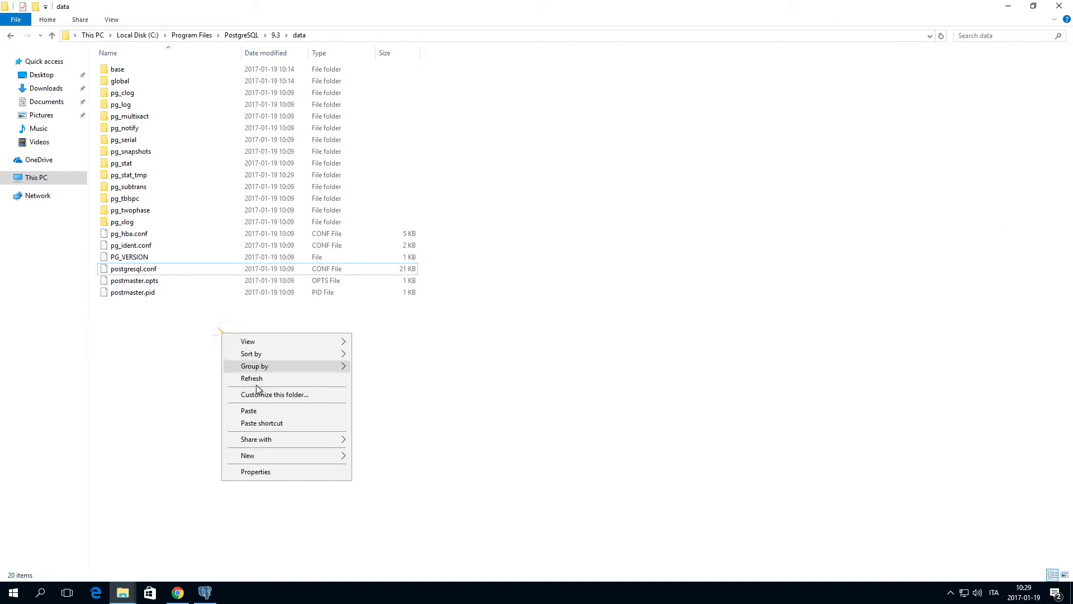
Overwrite postgresql.conf in the data folder, copy pg_hba.conf to drive C, and open it in Notepad++
{"action": "left_click", "coordinate": [248, 411]}
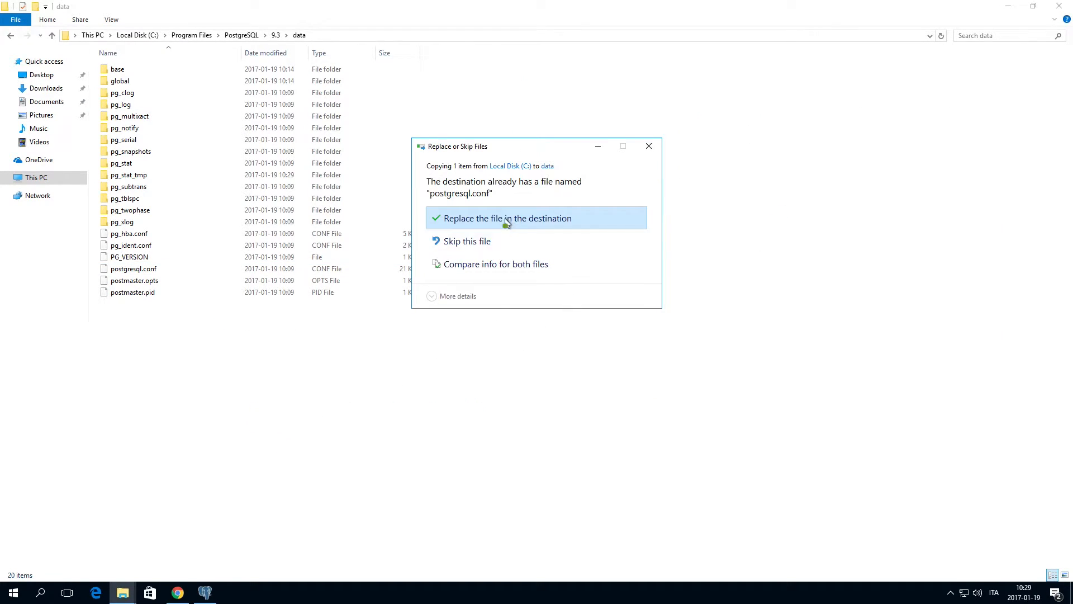
{"action": "left_click", "coordinate": [507, 217]}
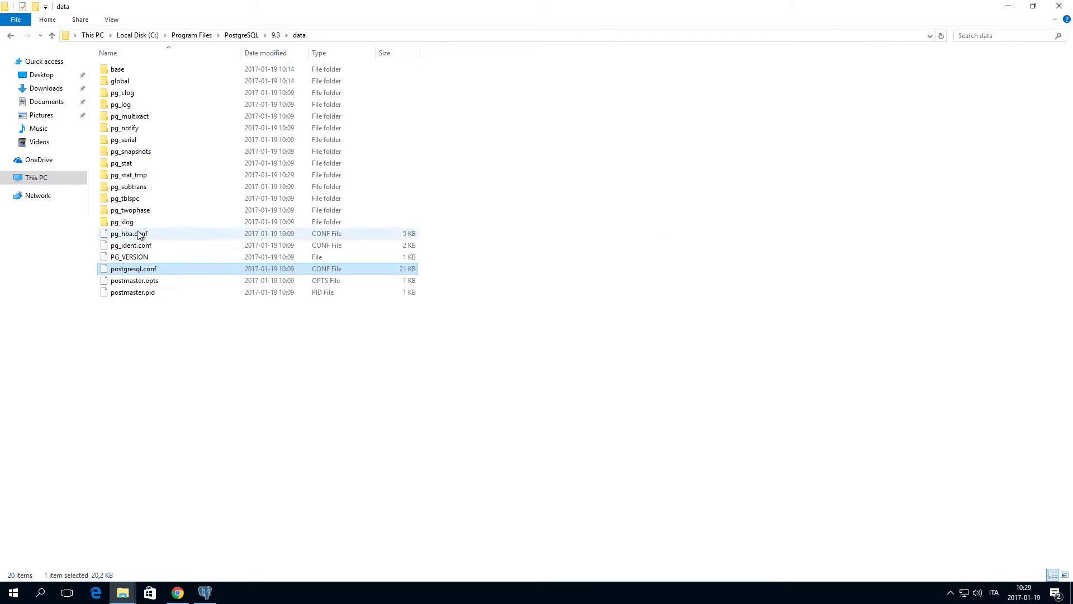
{"action": "right_click", "coordinate": [128, 234]}
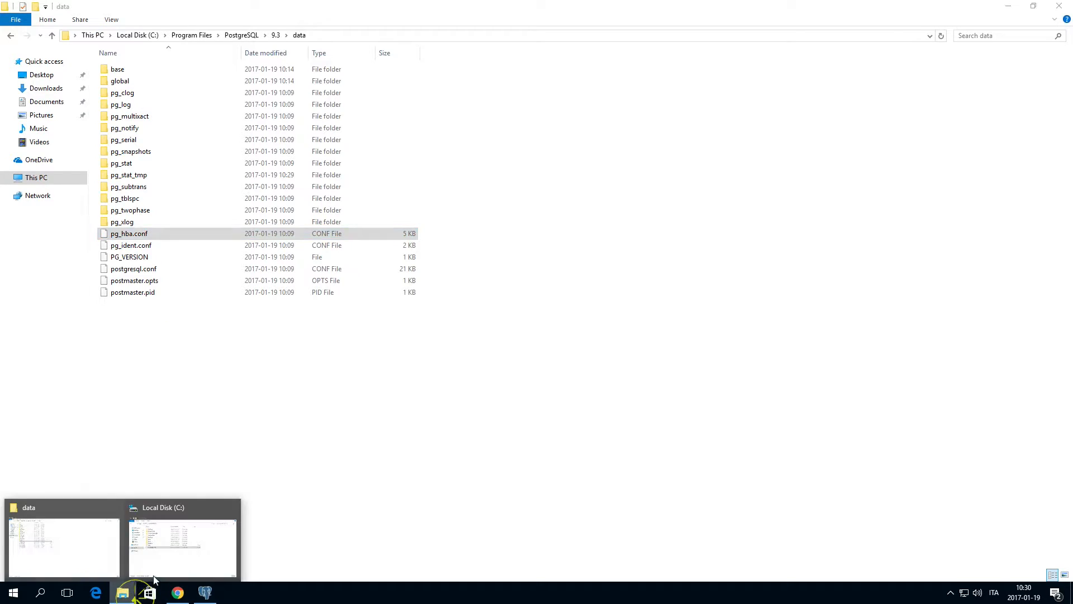
{"action": "right_click", "coordinate": [479, 318]}
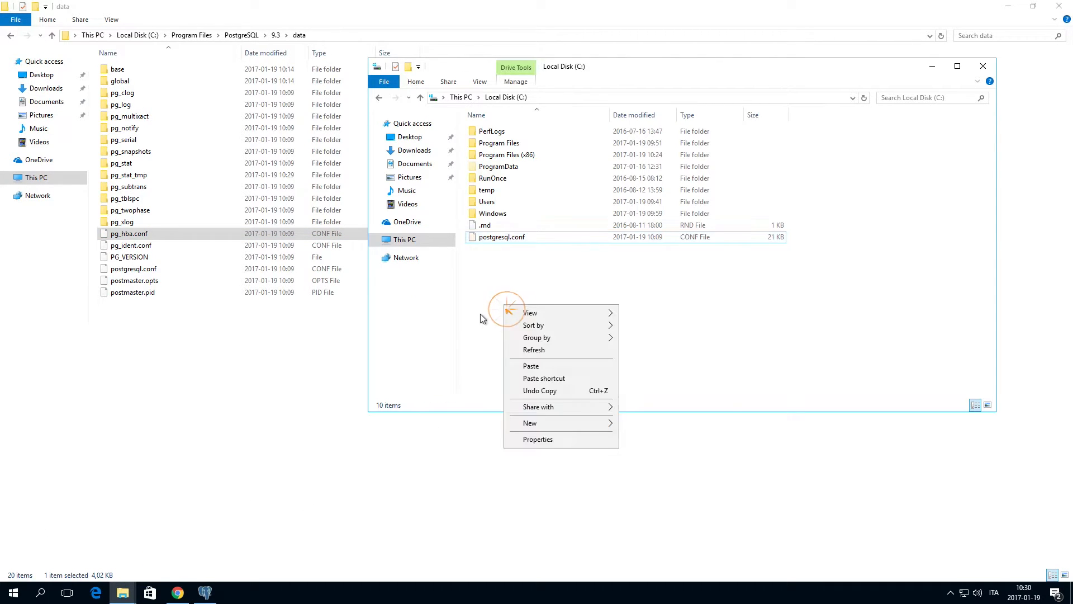
{"action": "left_click", "coordinate": [530, 365]}
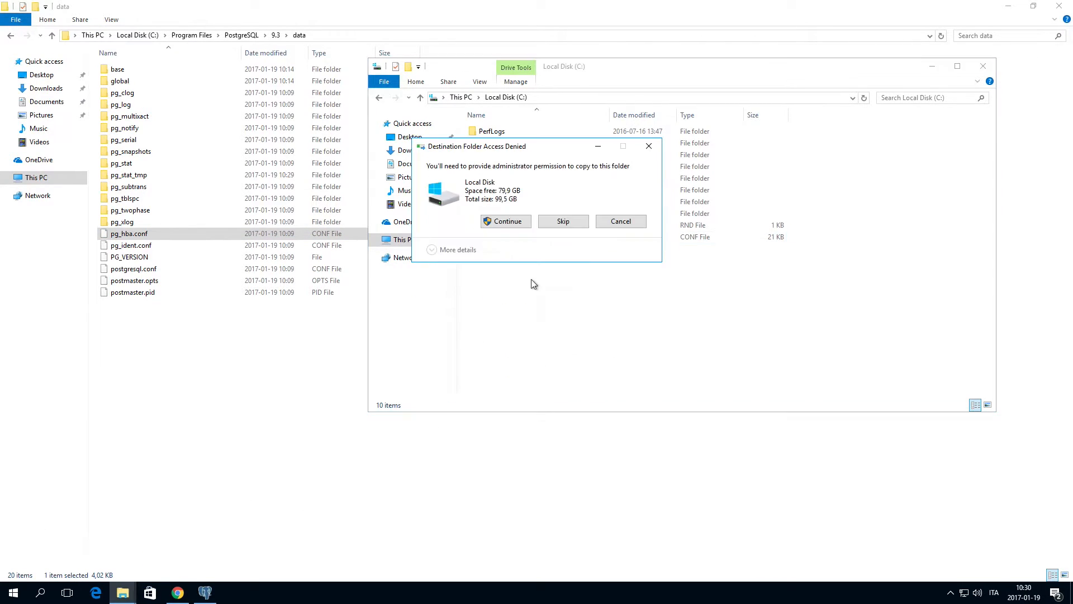
{"action": "left_click", "coordinate": [505, 220]}
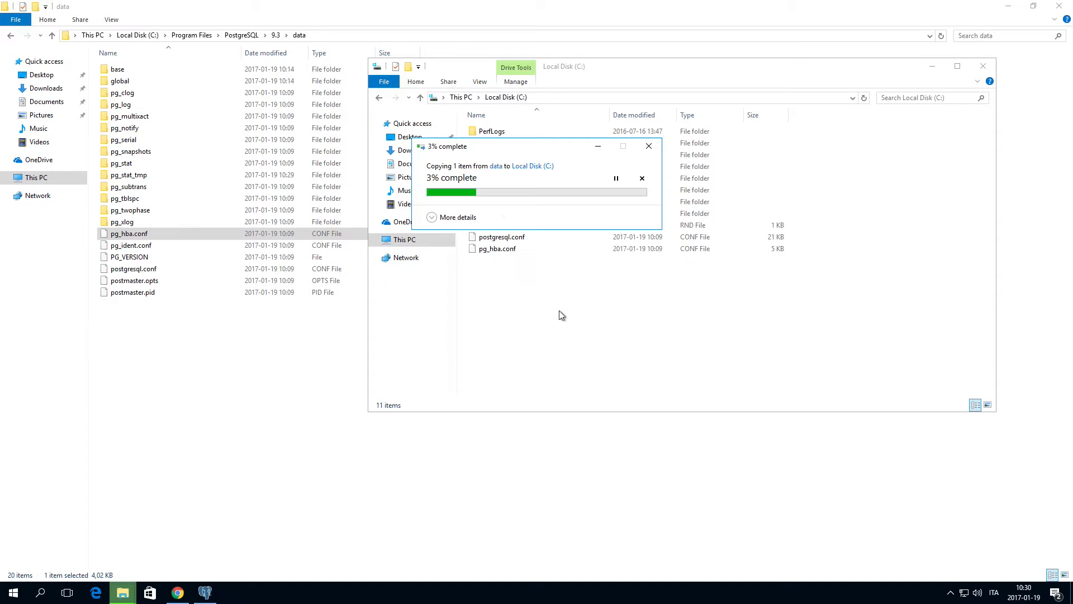
{"action": "right_click", "coordinate": [496, 248]}
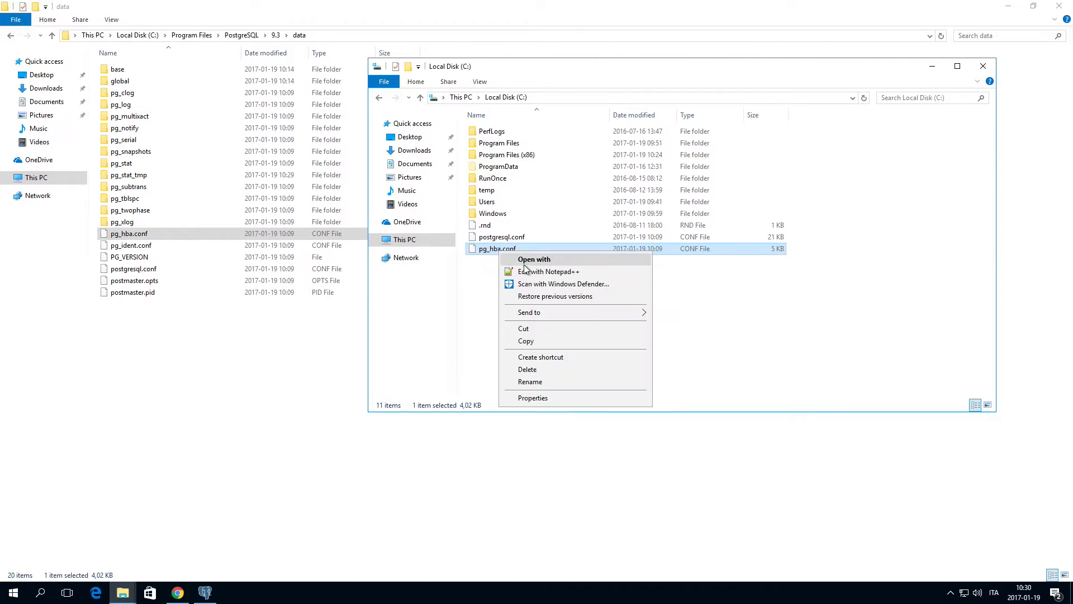
{"action": "left_click", "coordinate": [549, 271]}
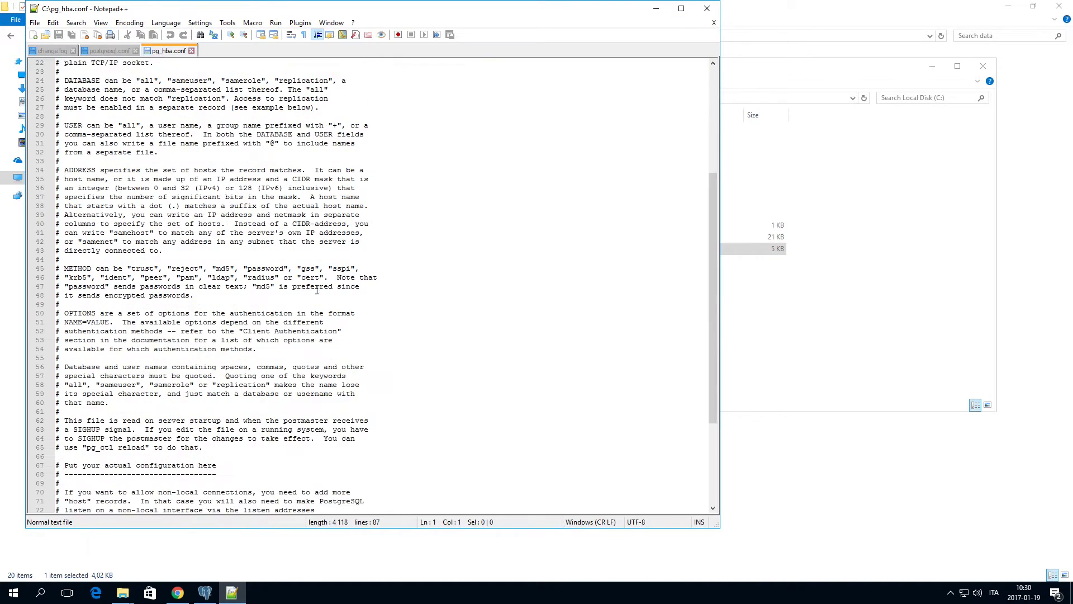
Change the IPv4 host address from 127.0.0.1/32 to 0.0.0.0/0 in pg_hba.conf and close it
{"action": "scroll", "scroll_direction": "down", "scroll_amount": 3}
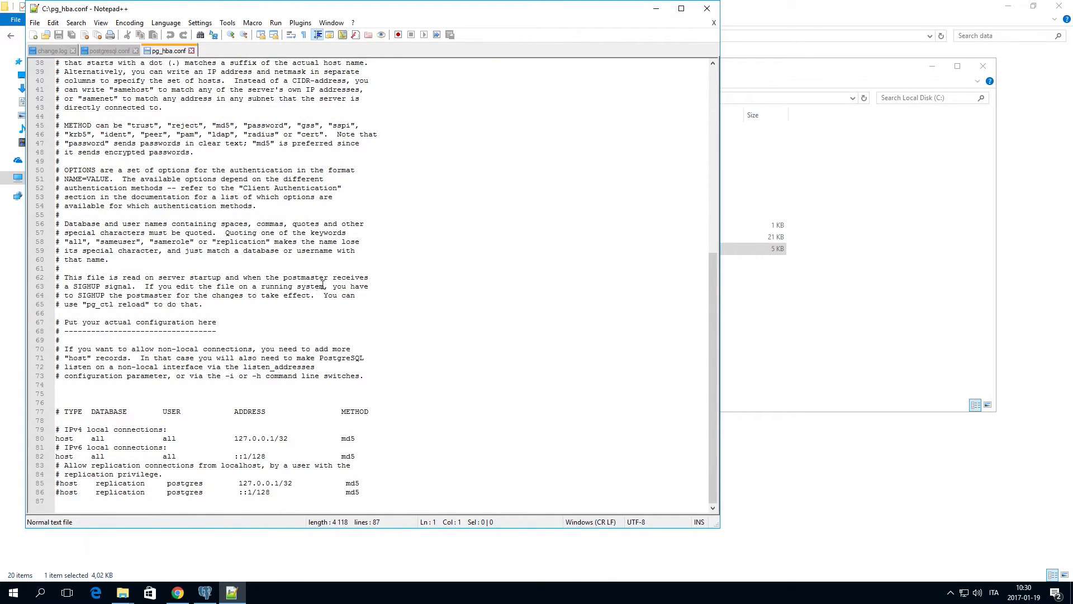
{"action": "left_click", "coordinate": [295, 439]}
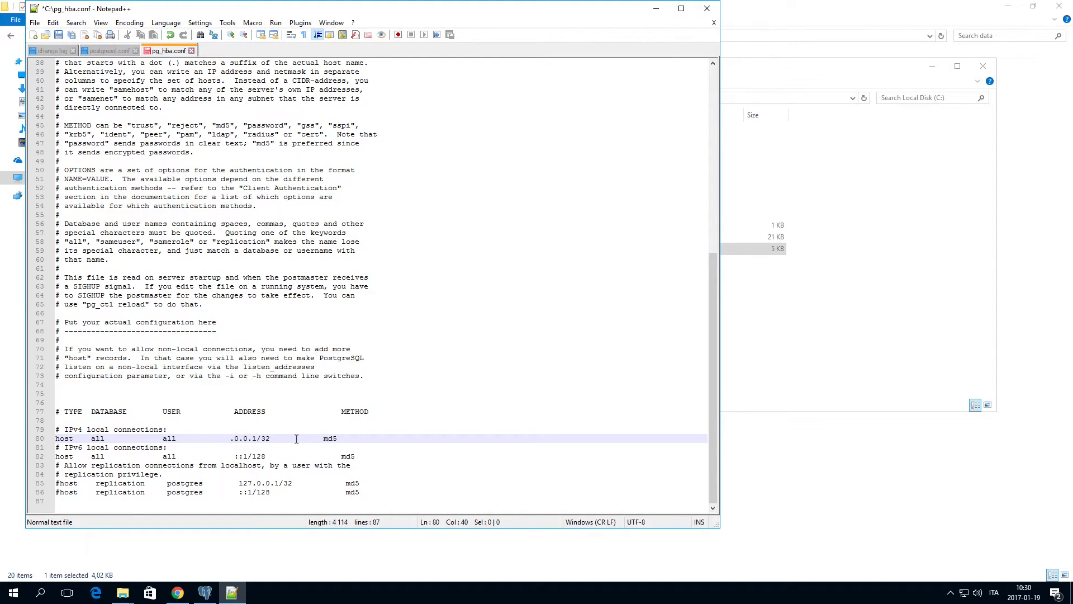
{"action": "type", "text": "0"}
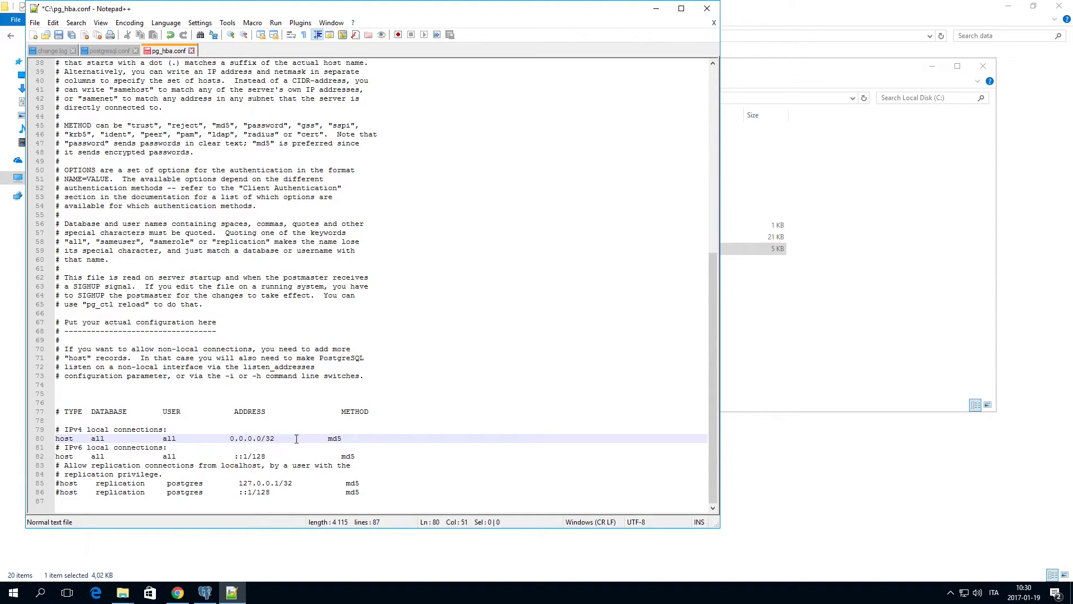
{"action": "key", "text": "BackSpace"}
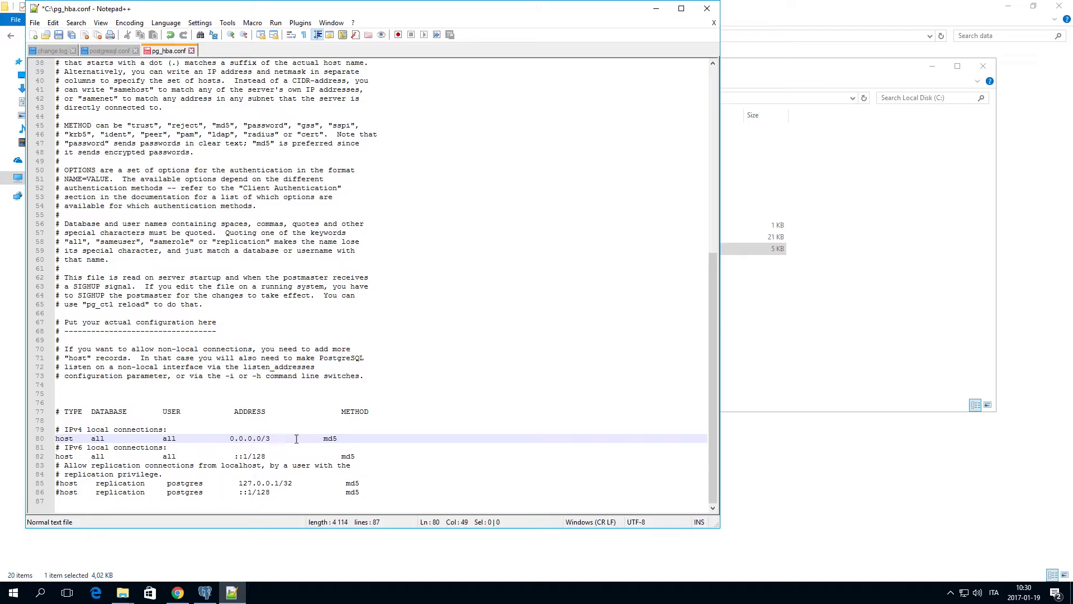
{"action": "type", "text": "0"}
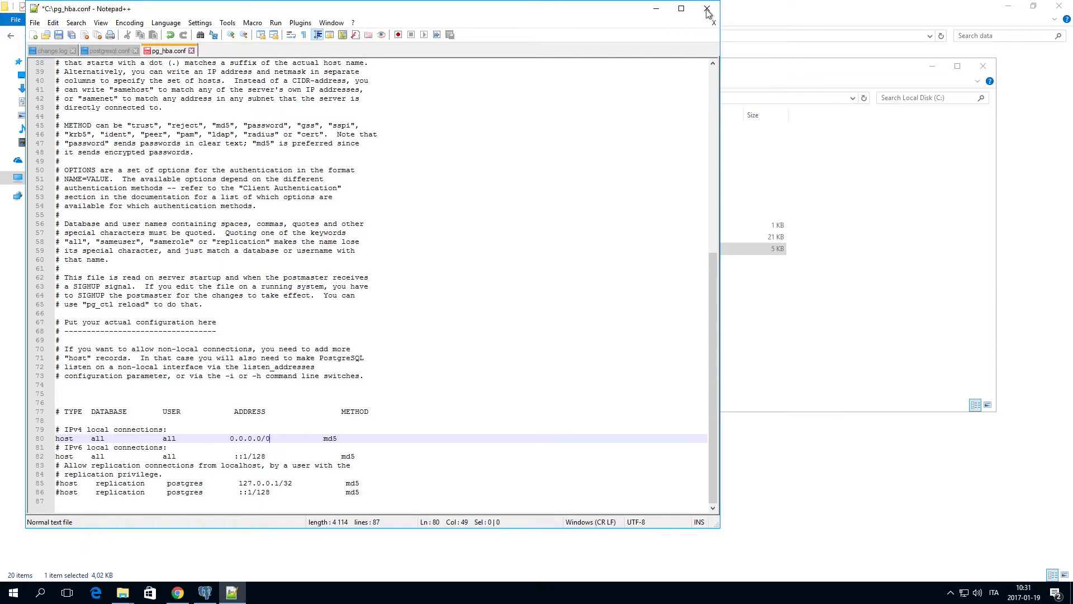
{"action": "left_click", "coordinate": [707, 8]}
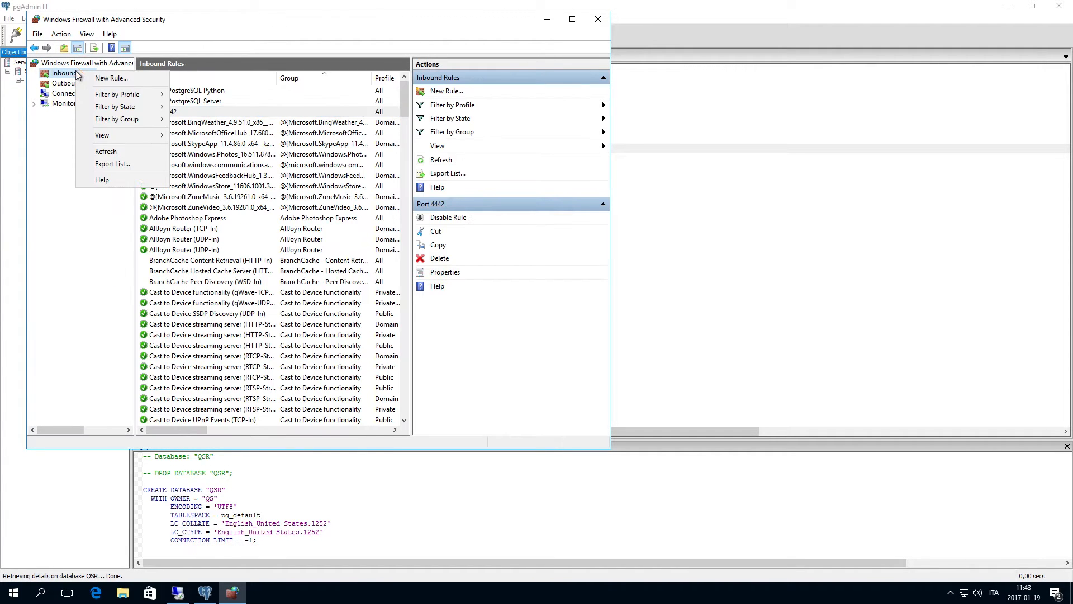
Create the inbound port rule 'Port 4432' for TCP 4432 on all profiles
{"action": "left_click", "coordinate": [110, 77]}
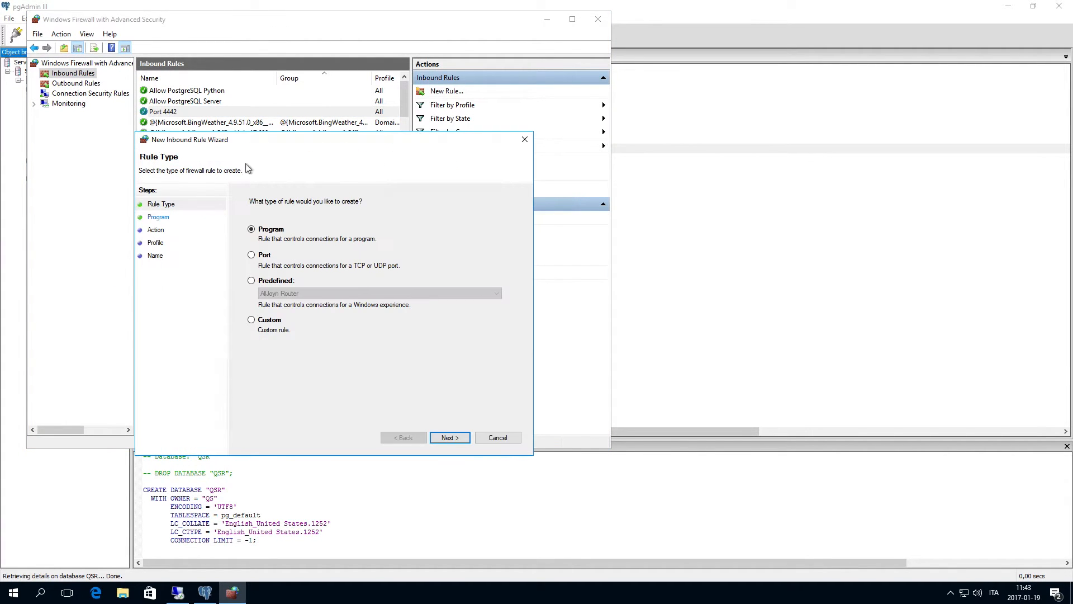
{"action": "left_click", "coordinate": [252, 254]}
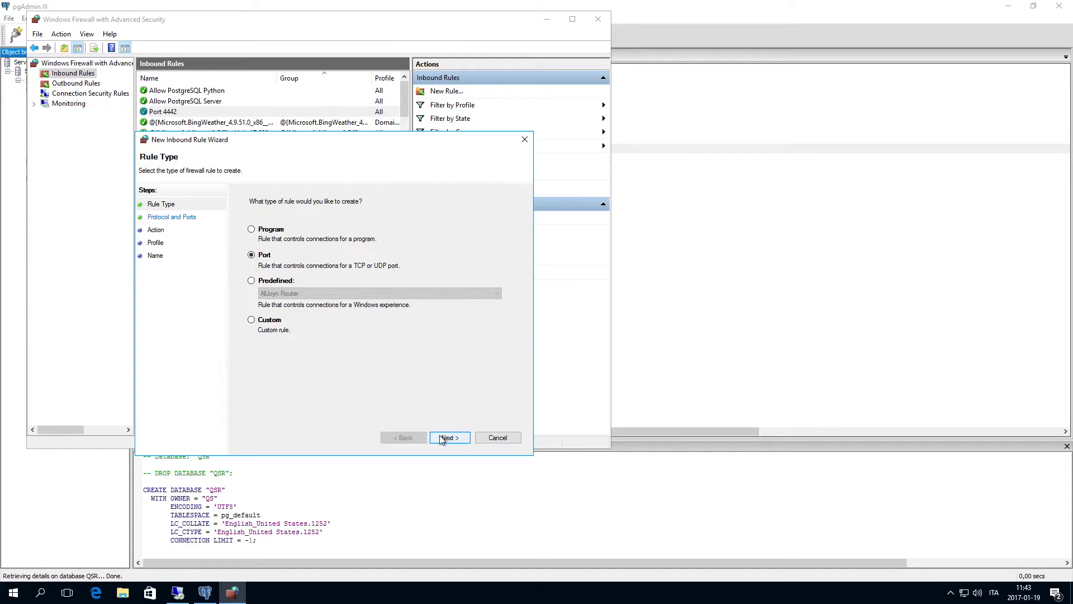
{"action": "left_click", "coordinate": [449, 437]}
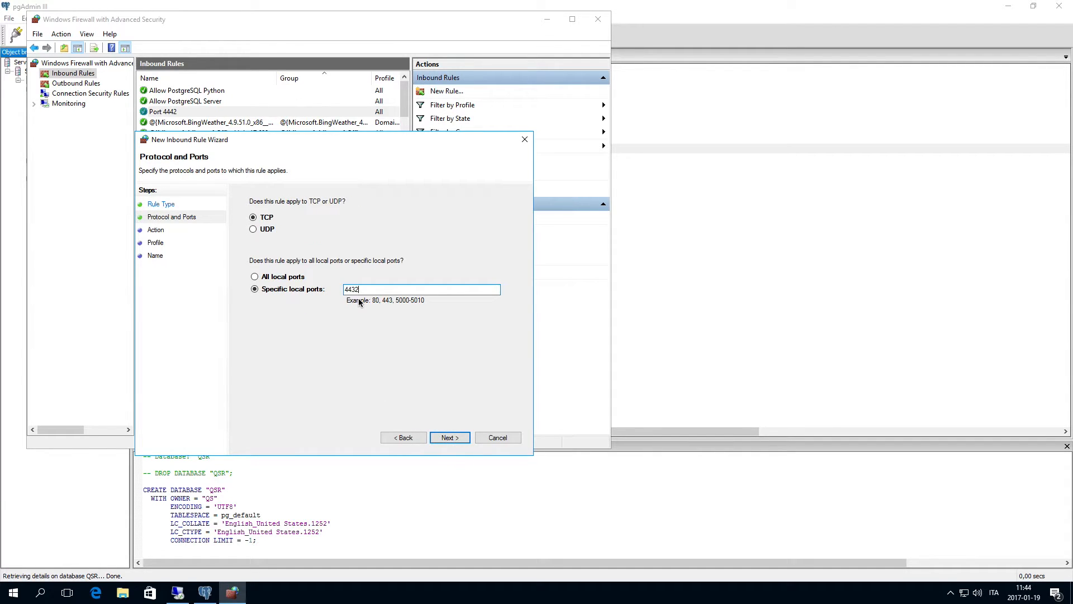
{"action": "left_click", "coordinate": [449, 437]}
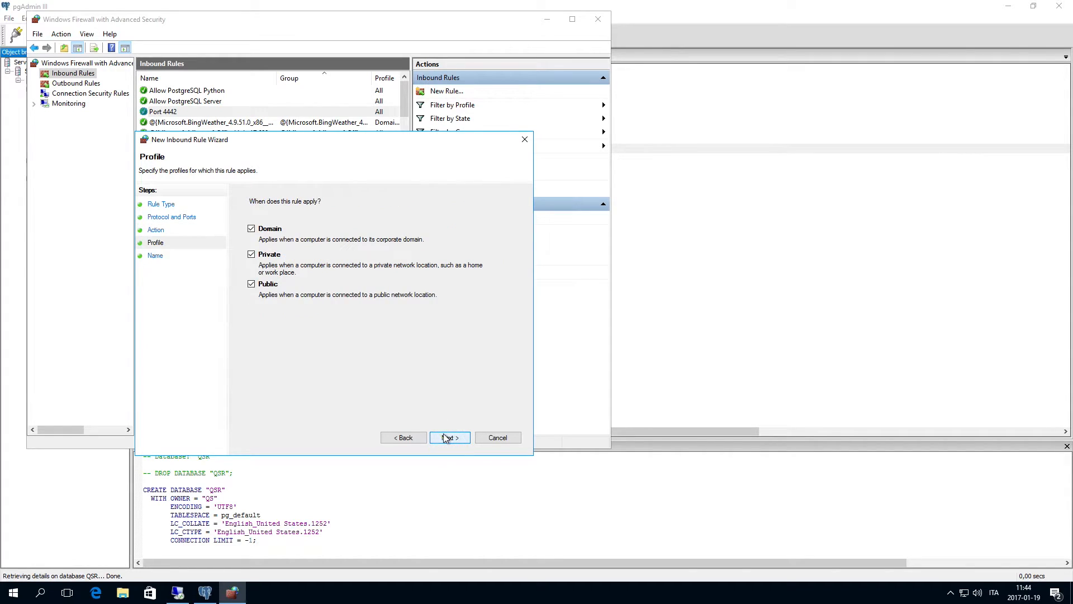
{"action": "left_click", "coordinate": [449, 437]}
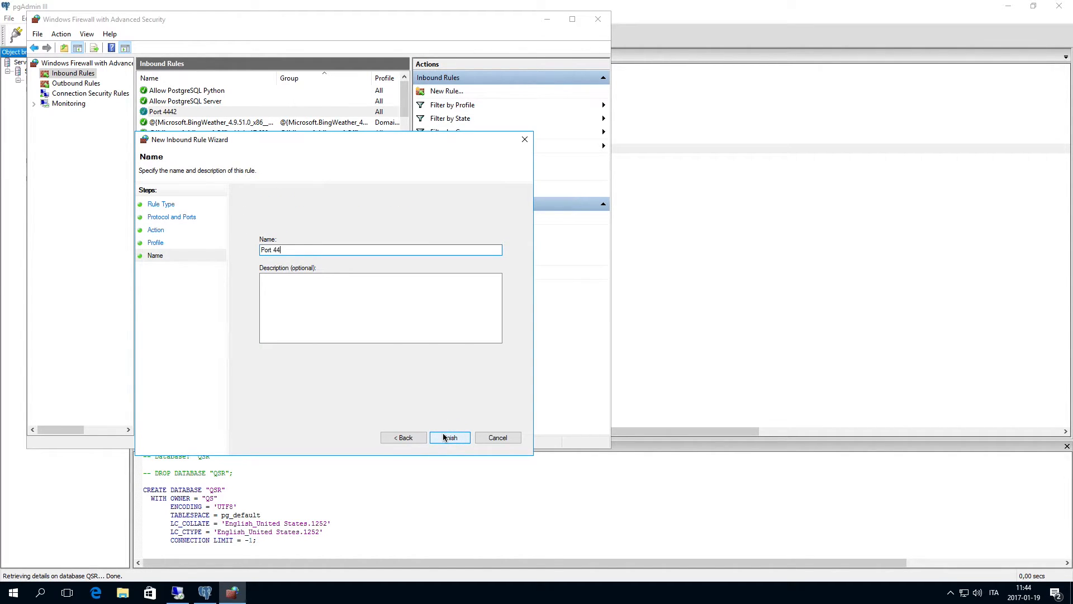
{"action": "left_click", "coordinate": [450, 437]}
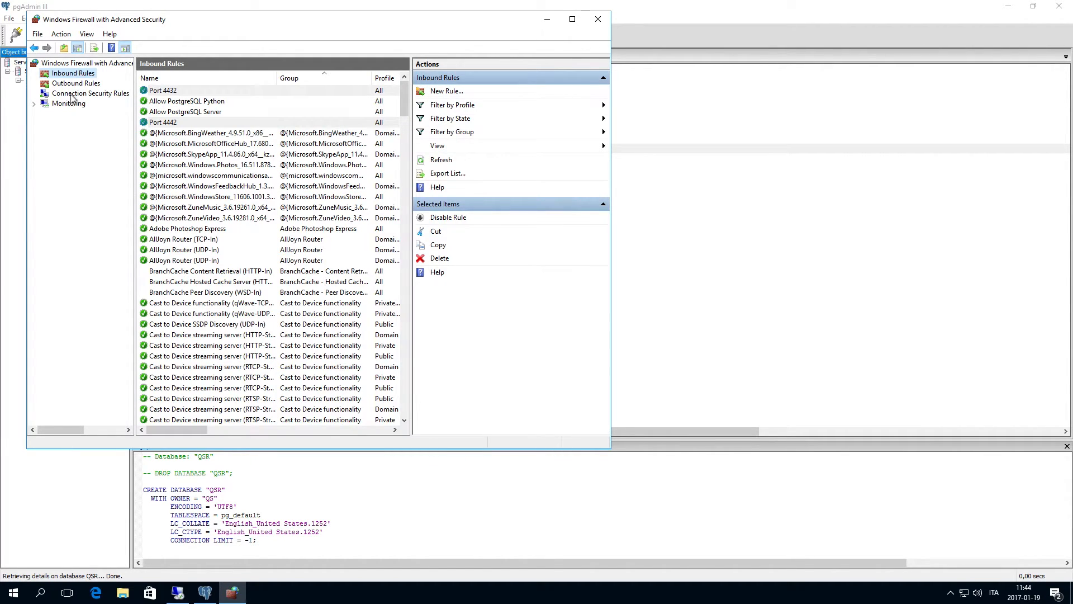
Create an allowing outbound port rule named 'Port 4432', then close the firewall console
{"action": "left_click", "coordinate": [76, 83]}
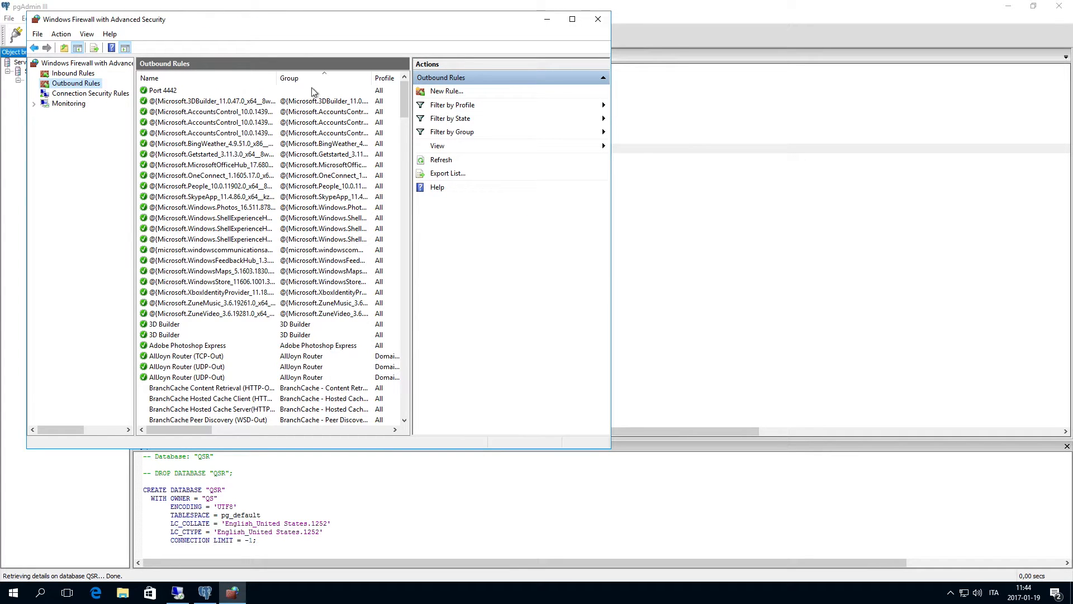
{"action": "left_click", "coordinate": [445, 91]}
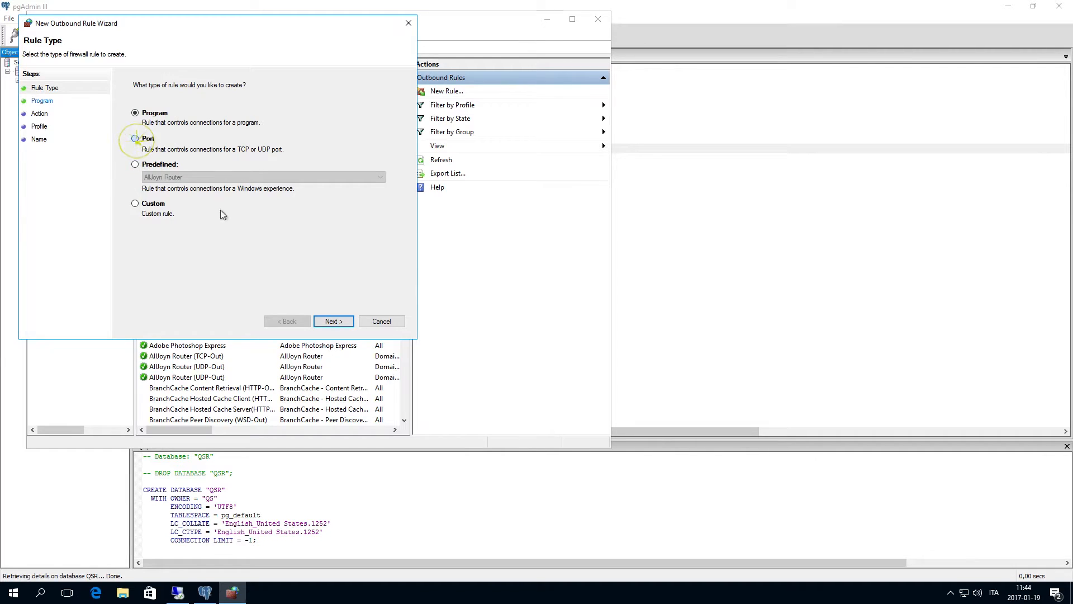
{"action": "left_click", "coordinate": [333, 320]}
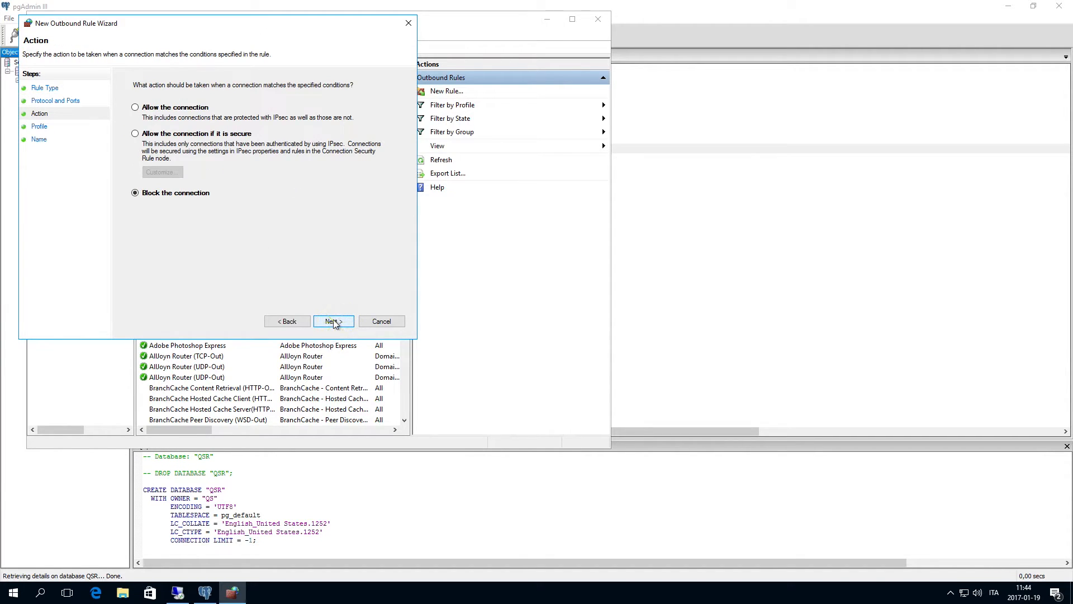
{"action": "left_click", "coordinate": [134, 107]}
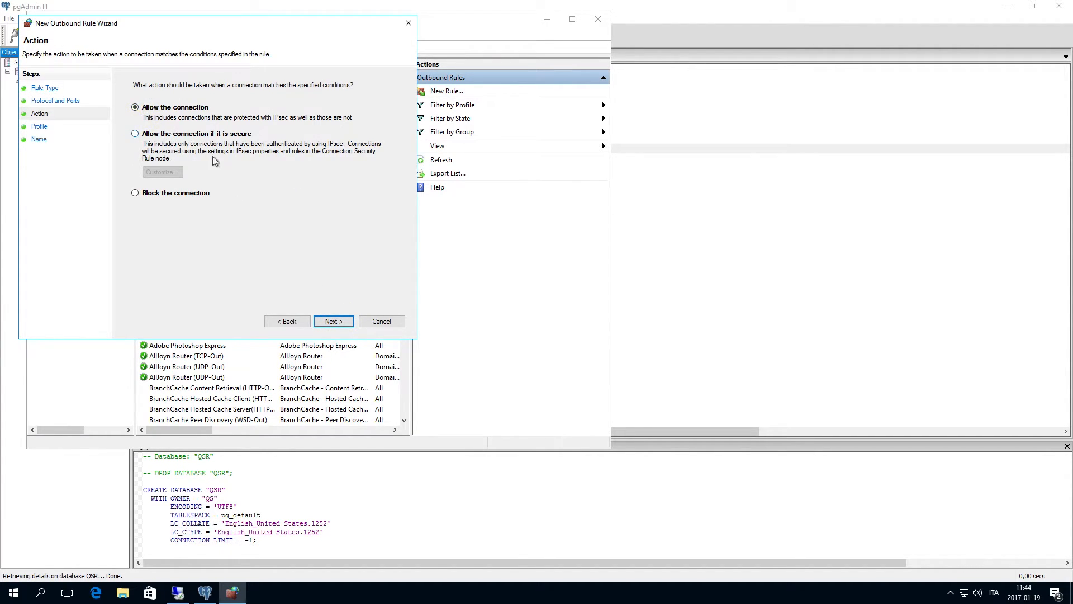
{"action": "left_click", "coordinate": [332, 321]}
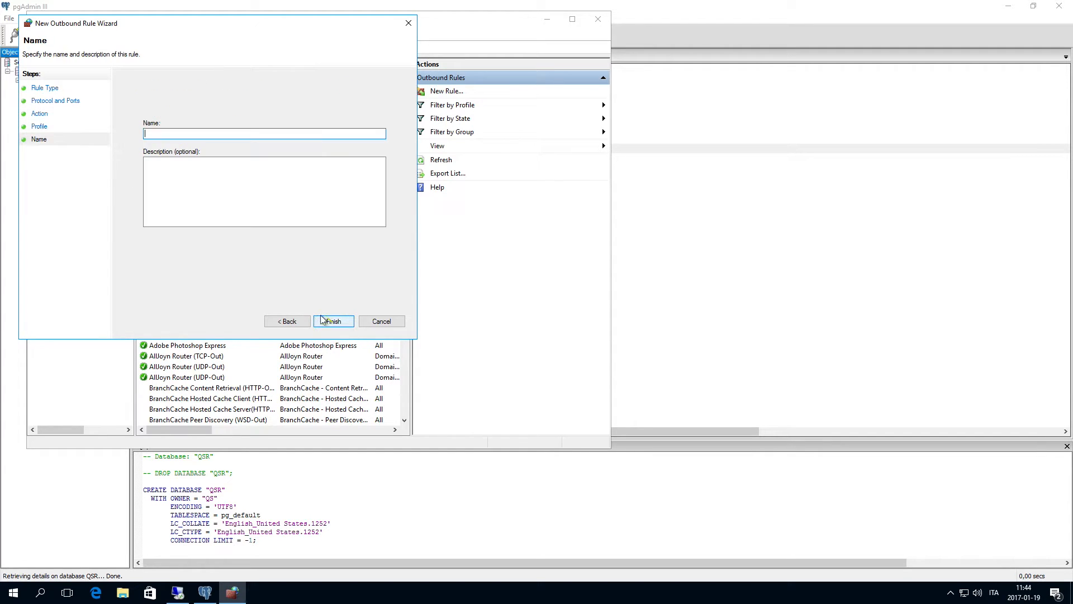
{"action": "type", "text": "Port 4432"}
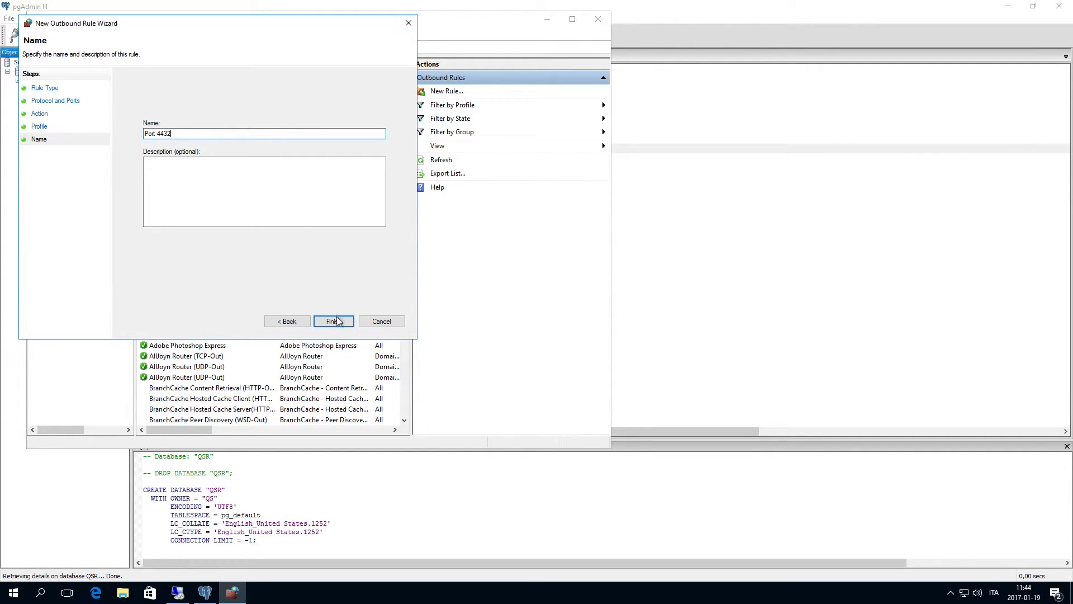
{"action": "left_click", "coordinate": [333, 321]}
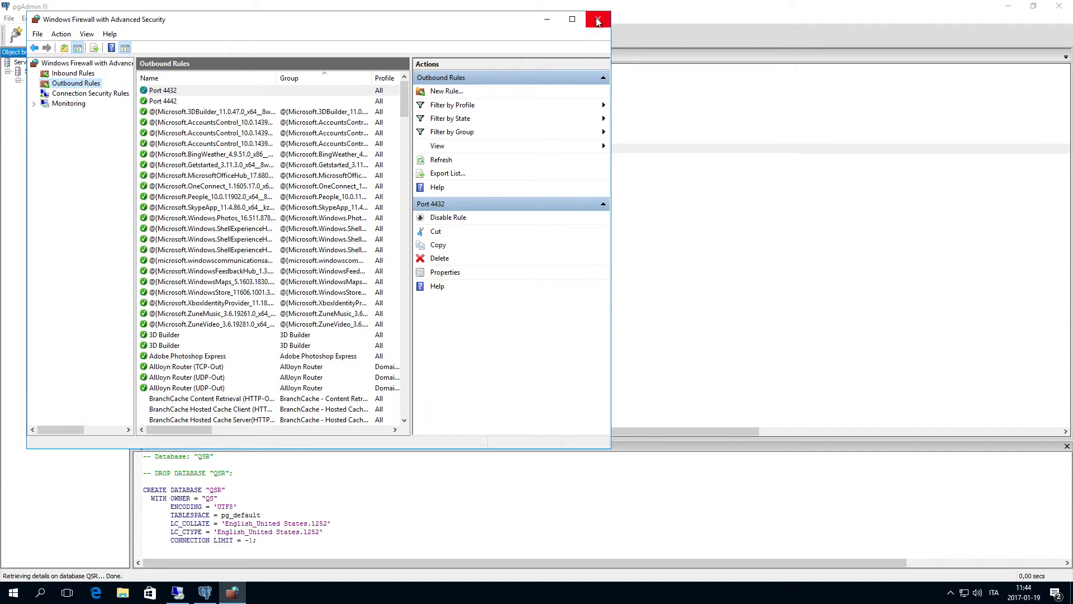
{"action": "left_click", "coordinate": [596, 19]}
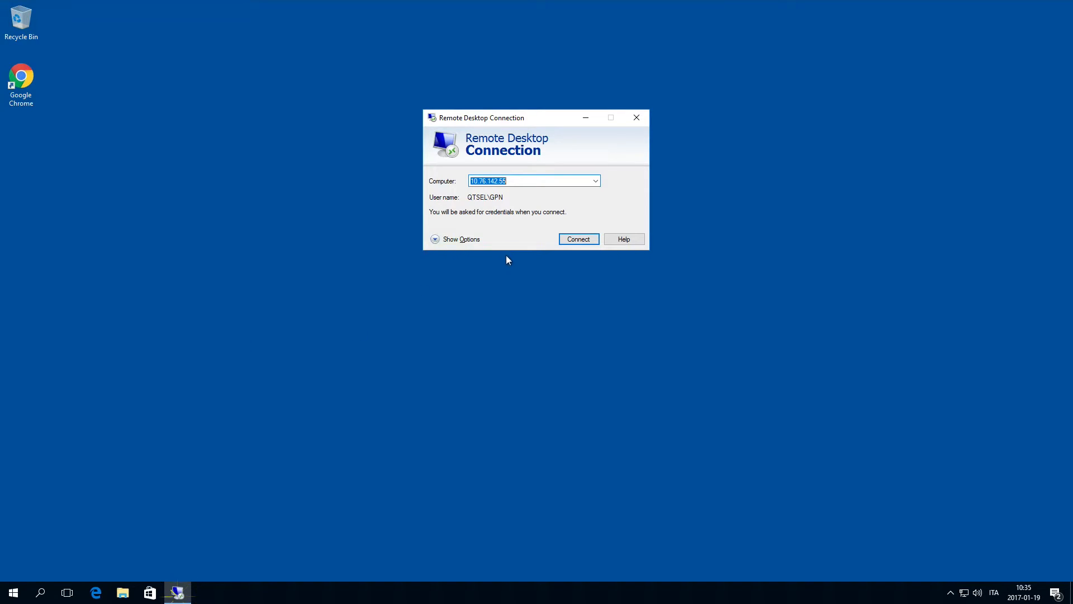
Connect to the remote server, launch the Qlik Sense installer and choose shared persistence
{"action": "left_click", "coordinate": [577, 239]}
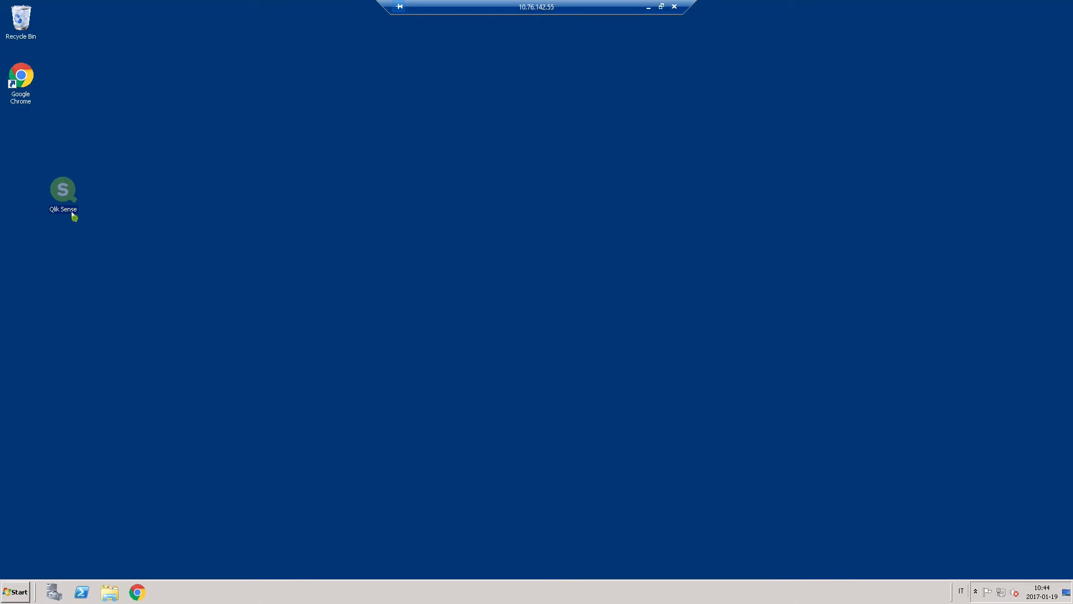
{"action": "double_click", "coordinate": [63, 189]}
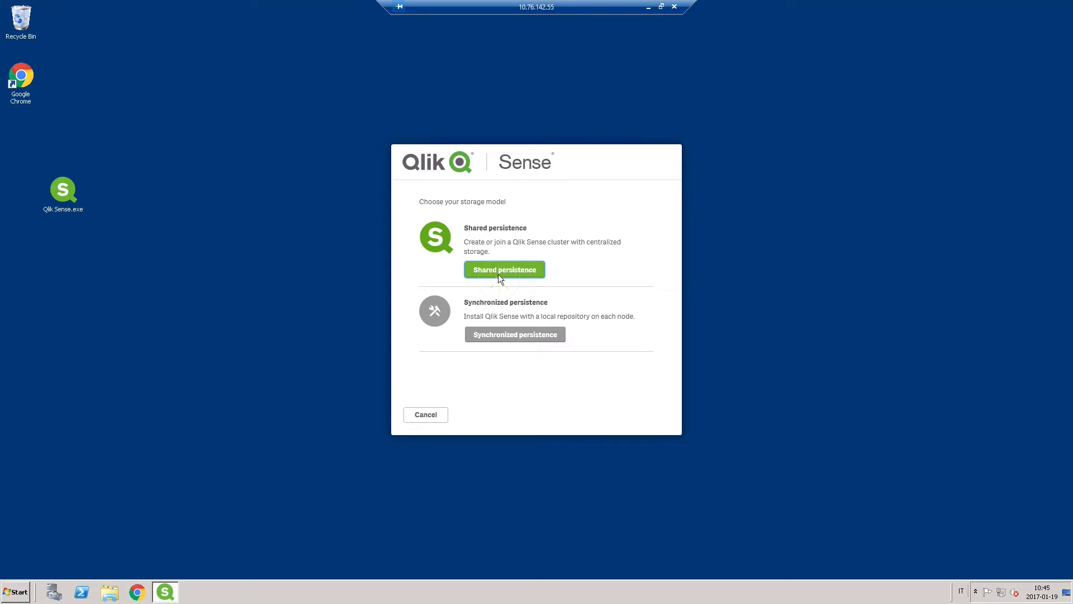
{"action": "left_click", "coordinate": [504, 269]}
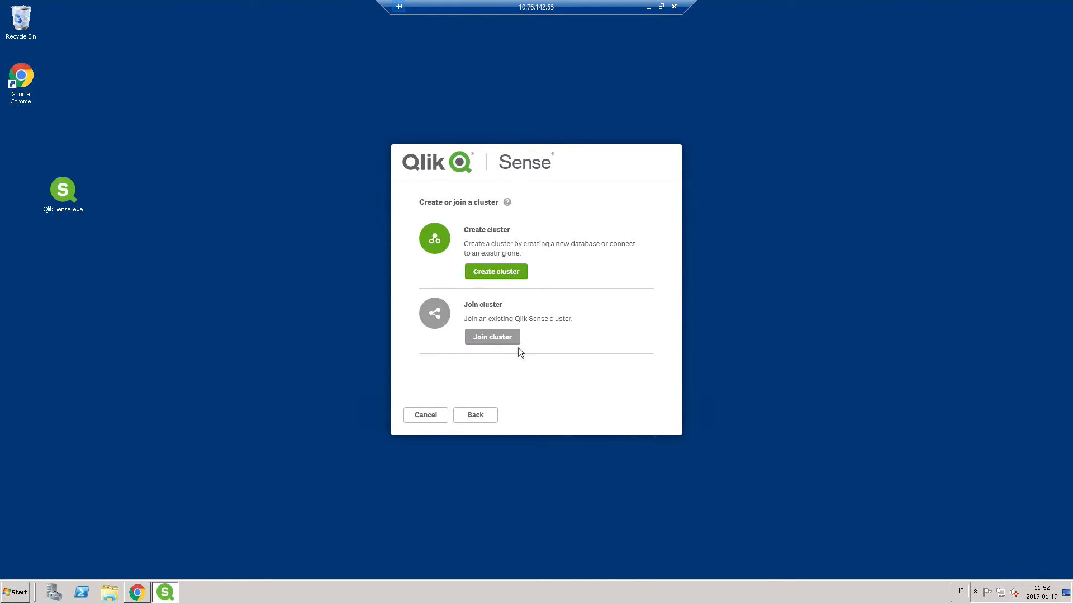
Create a new cluster using pasted host 10.76.140.46, port 4432, user QS and password
{"action": "left_click", "coordinate": [495, 271]}
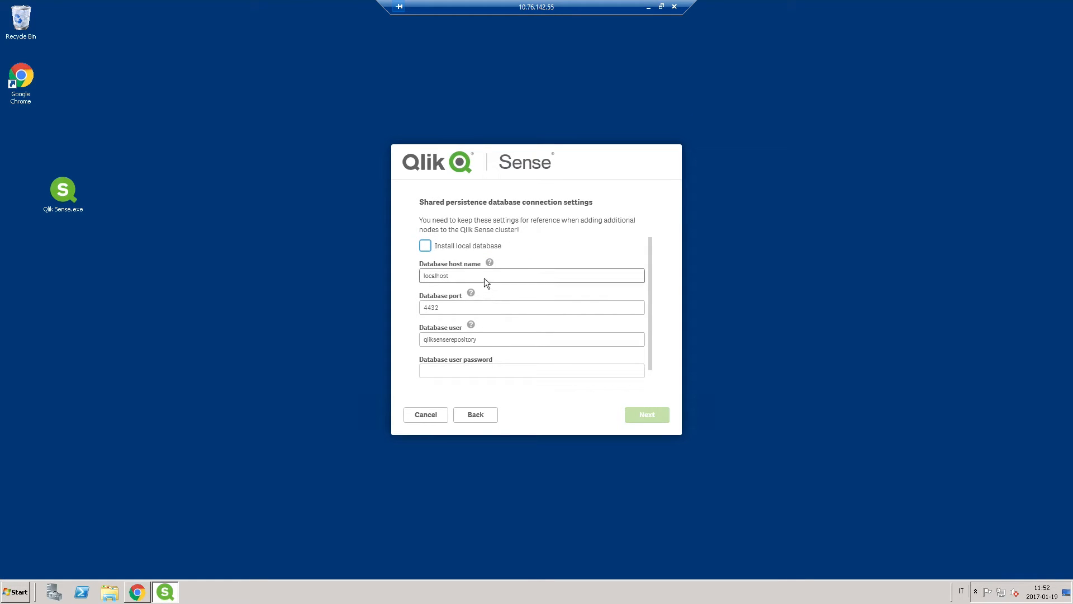
{"action": "right_click", "coordinate": [531, 275]}
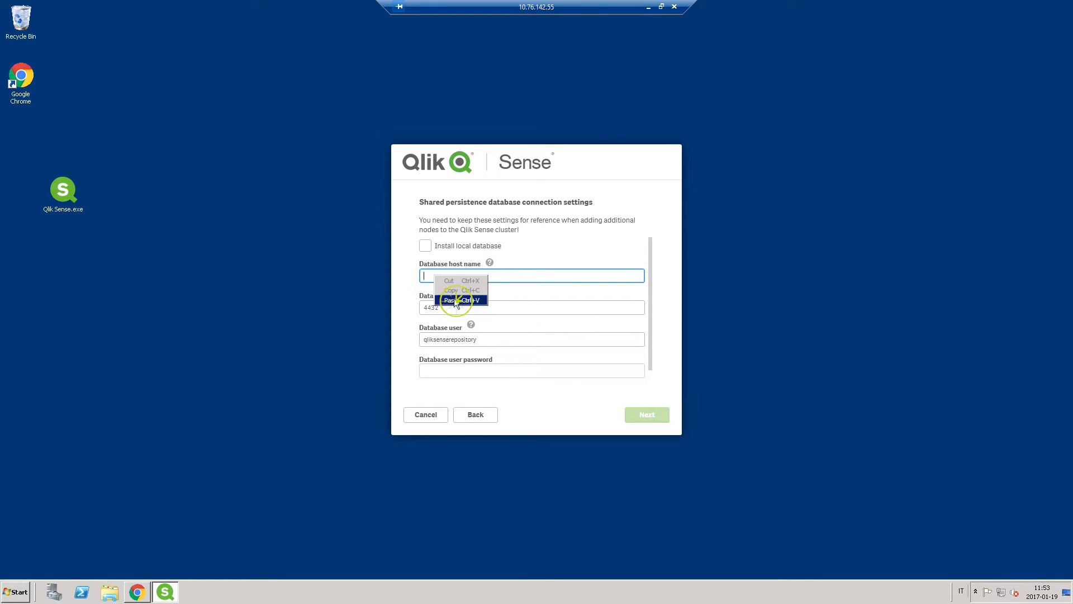
{"action": "left_click", "coordinate": [450, 299]}
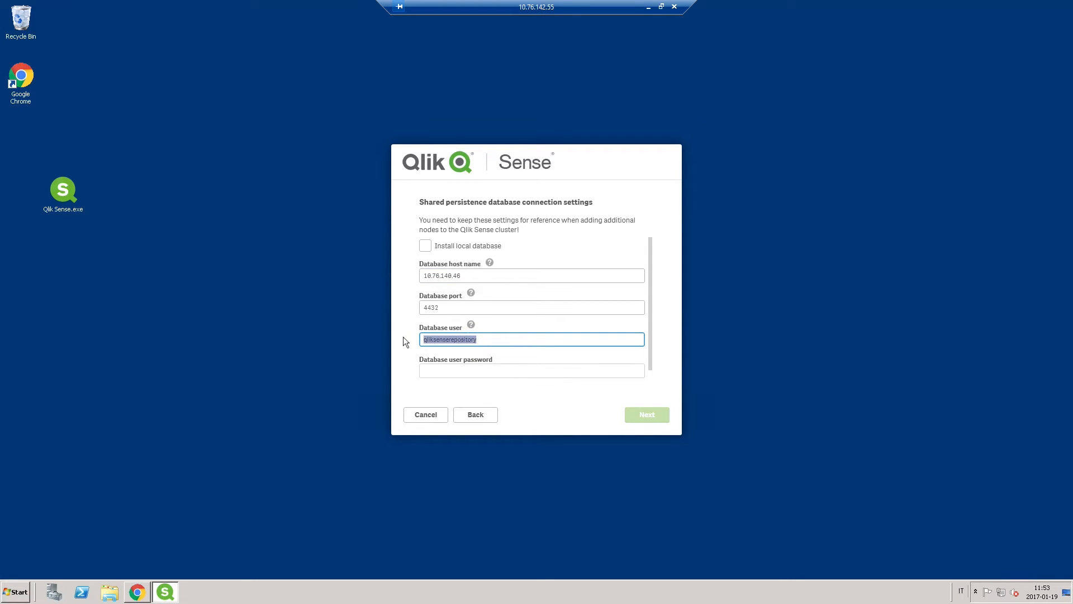
{"action": "type", "text": "QS"}
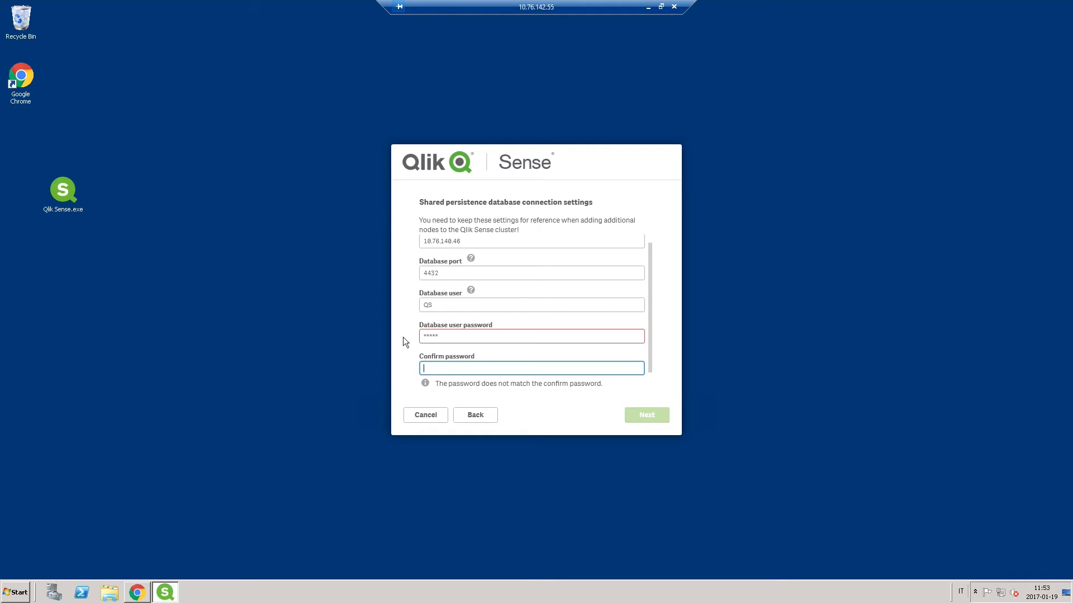
{"action": "type", "text": "*****"}
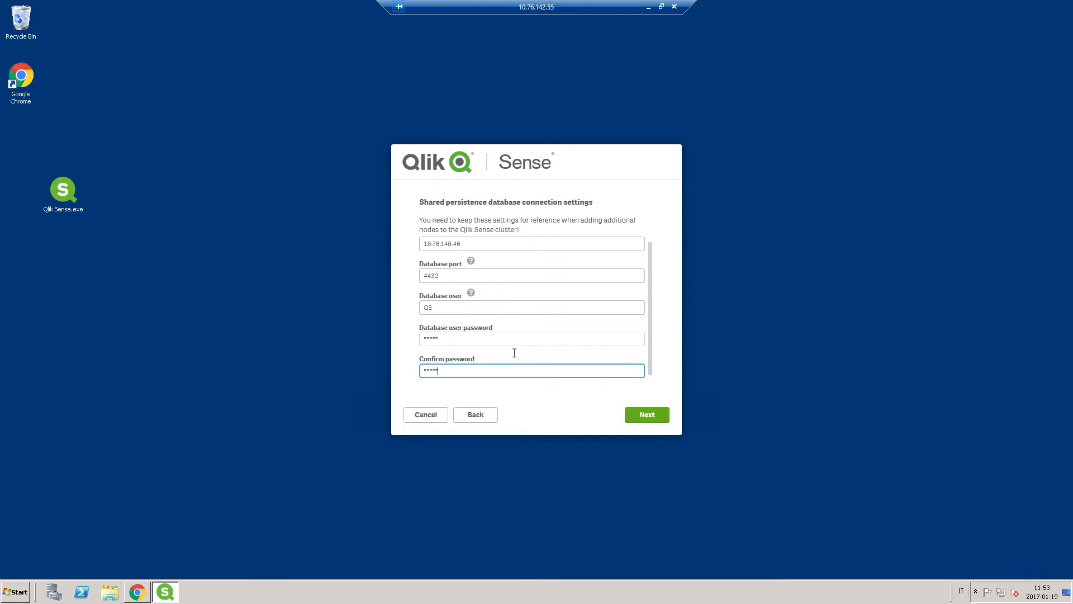
{"action": "left_click", "coordinate": [645, 414]}
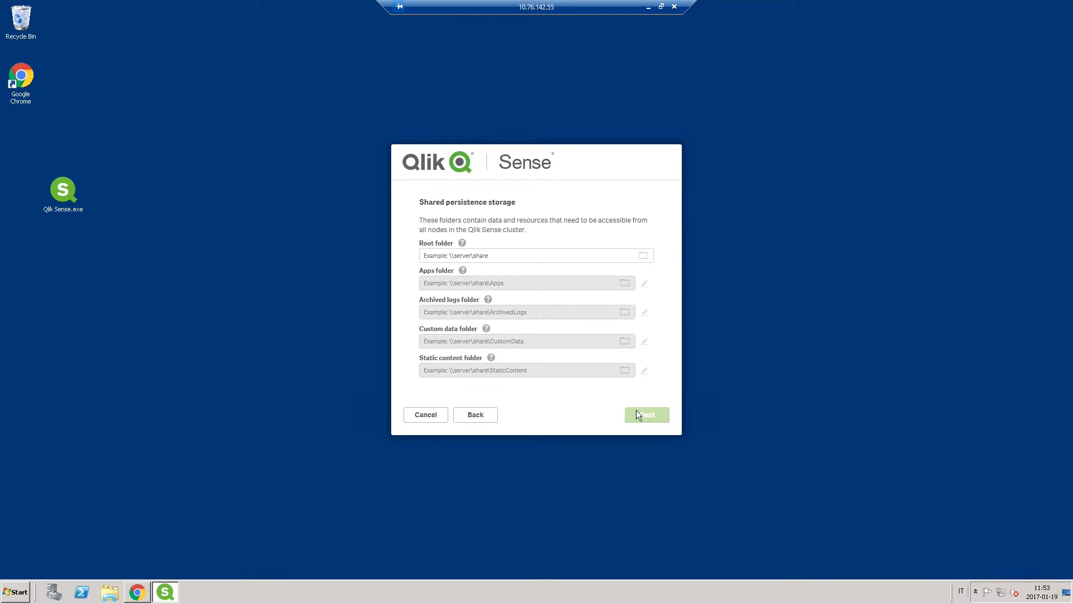
Make folder C:\QlikSenseRoot and add Everyone to its sharing list
{"action": "left_click", "coordinate": [533, 256]}
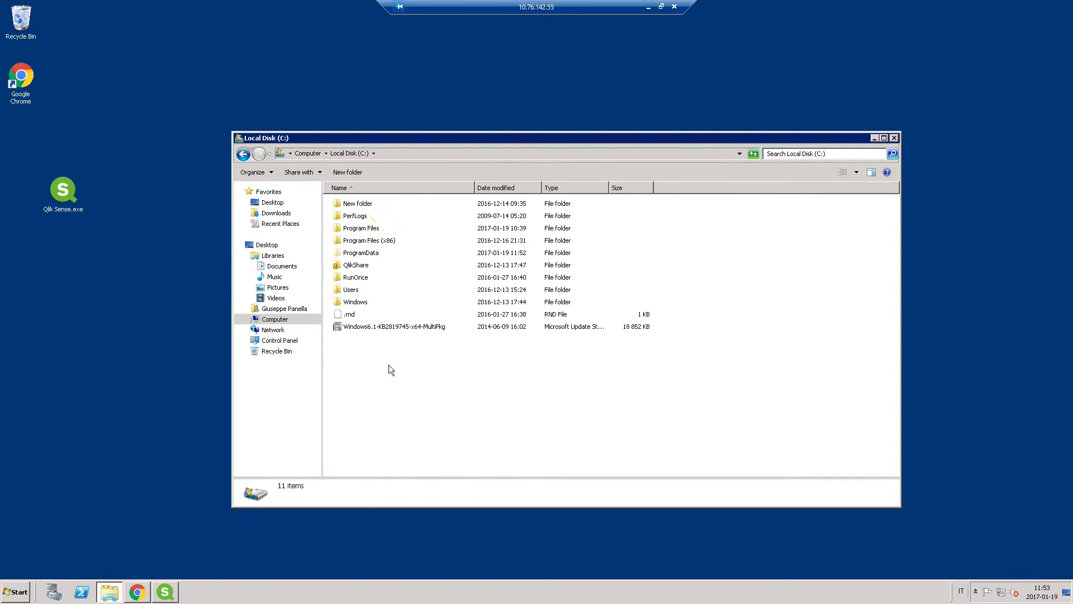
{"action": "right_click", "coordinate": [390, 370]}
{"action": "type", "text": "QlikSenseRoot"}
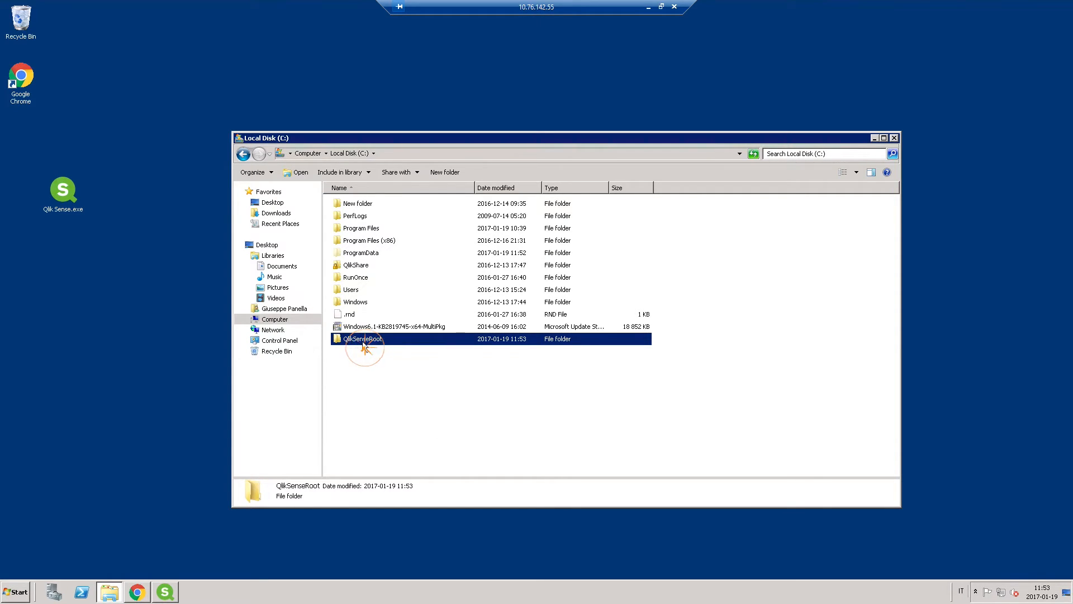
{"action": "right_click", "coordinate": [362, 341]}
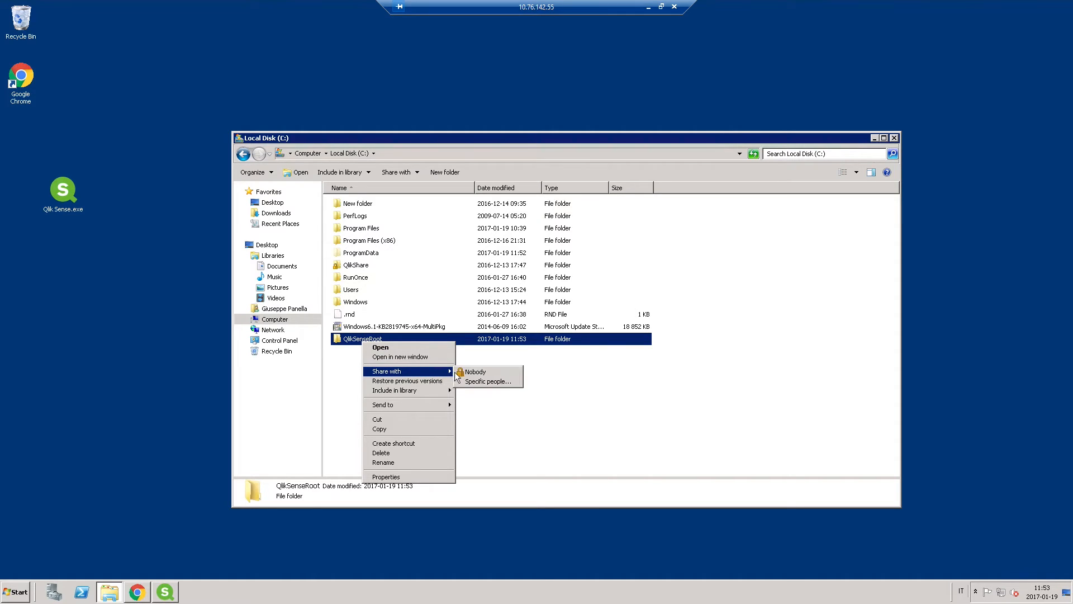
{"action": "left_click", "coordinate": [487, 380]}
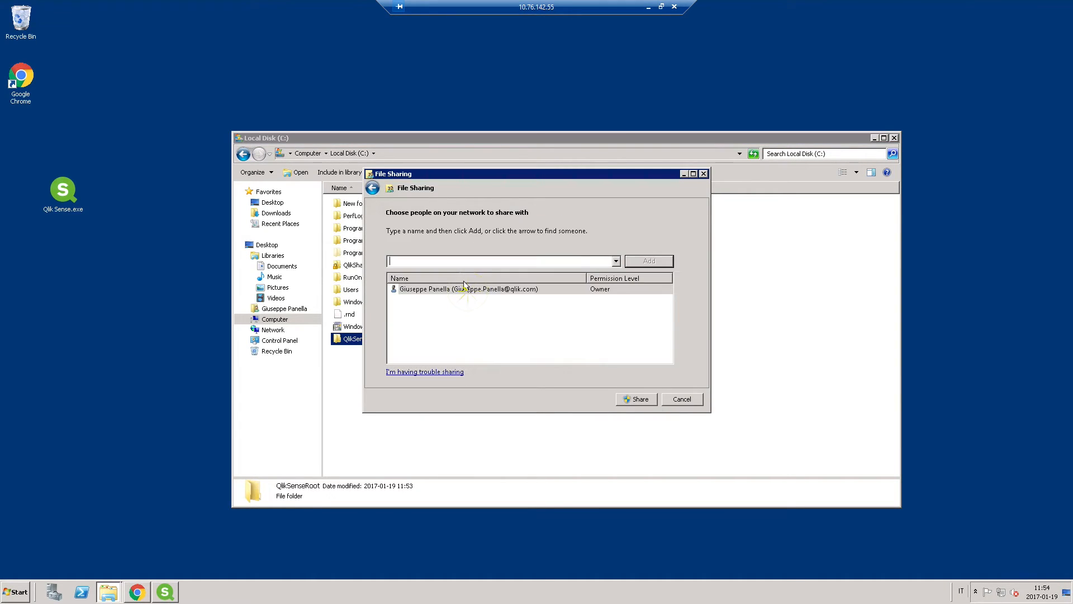
{"action": "mouse_move", "coordinate": [595, 272]}
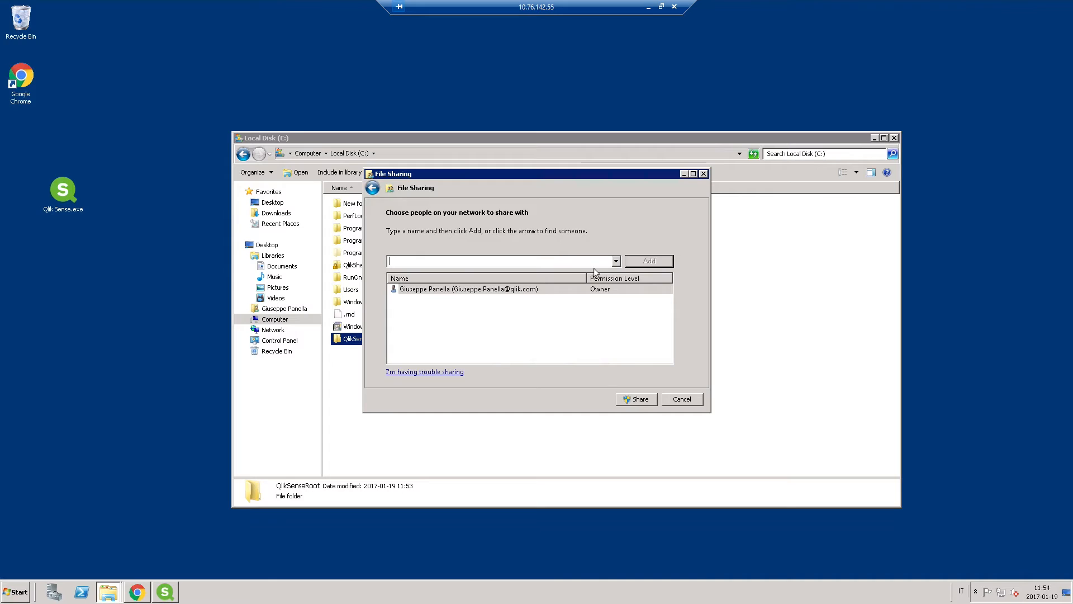
{"action": "type", "text": "Everyone"}
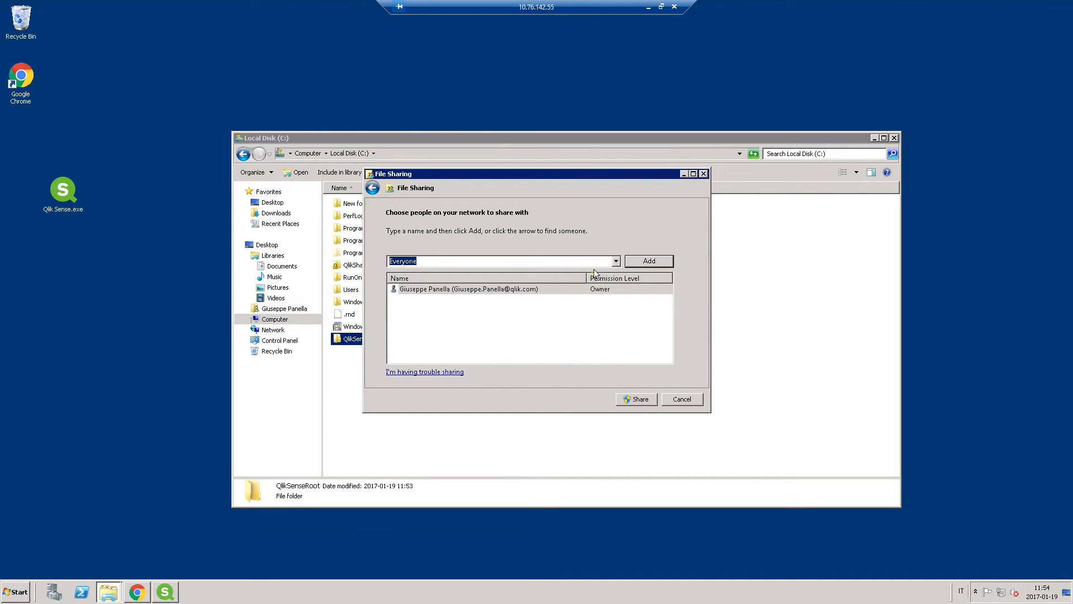
{"action": "left_click", "coordinate": [635, 399]}
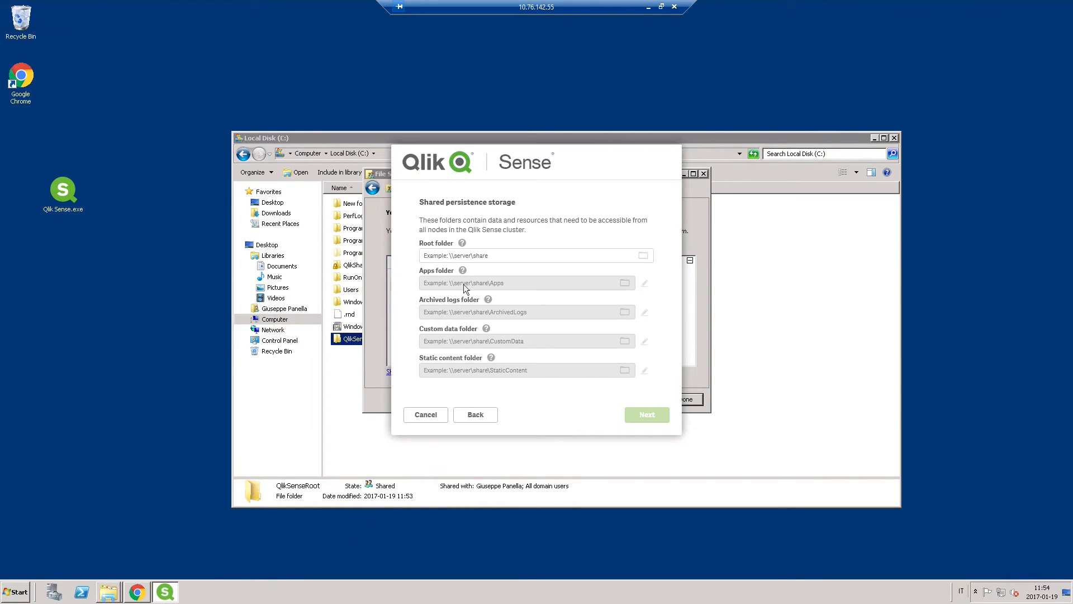
Enter \\RD-GPN-SHARED\QlikSenseRoot as the shared root folder and continue
{"action": "left_click", "coordinate": [536, 255]}
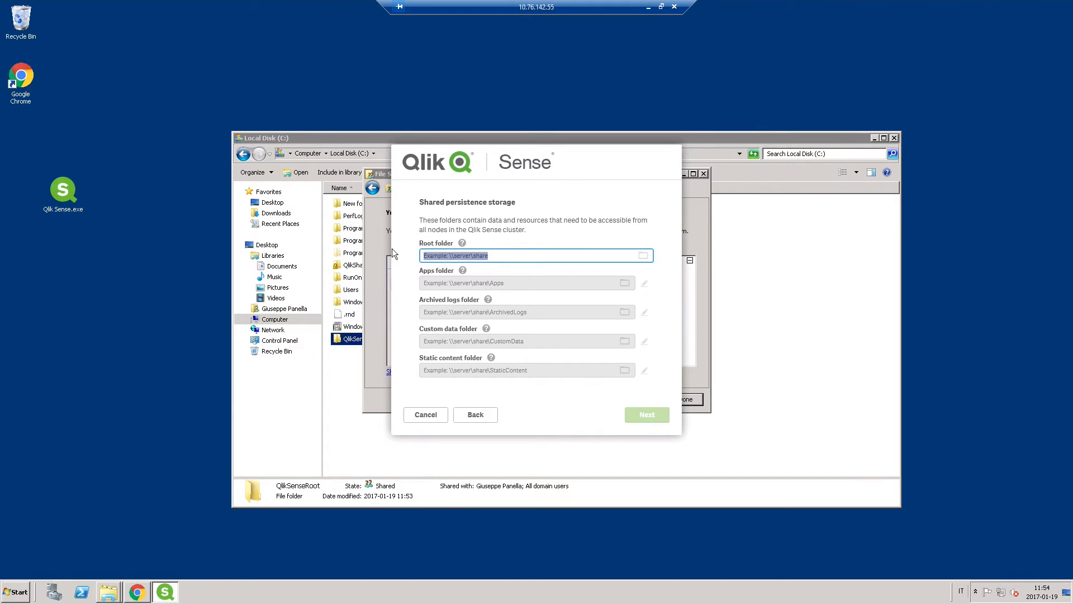
{"action": "type", "text": "\\\\RD-GPN-SHARED\\QlikSenseRoot)"}
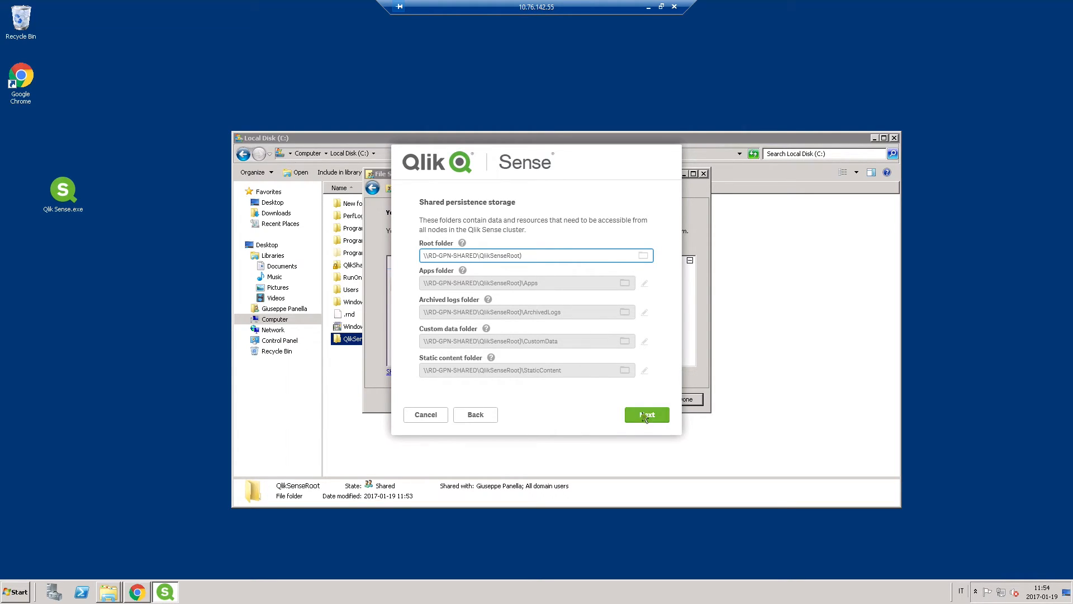
{"action": "left_click", "coordinate": [644, 414]}
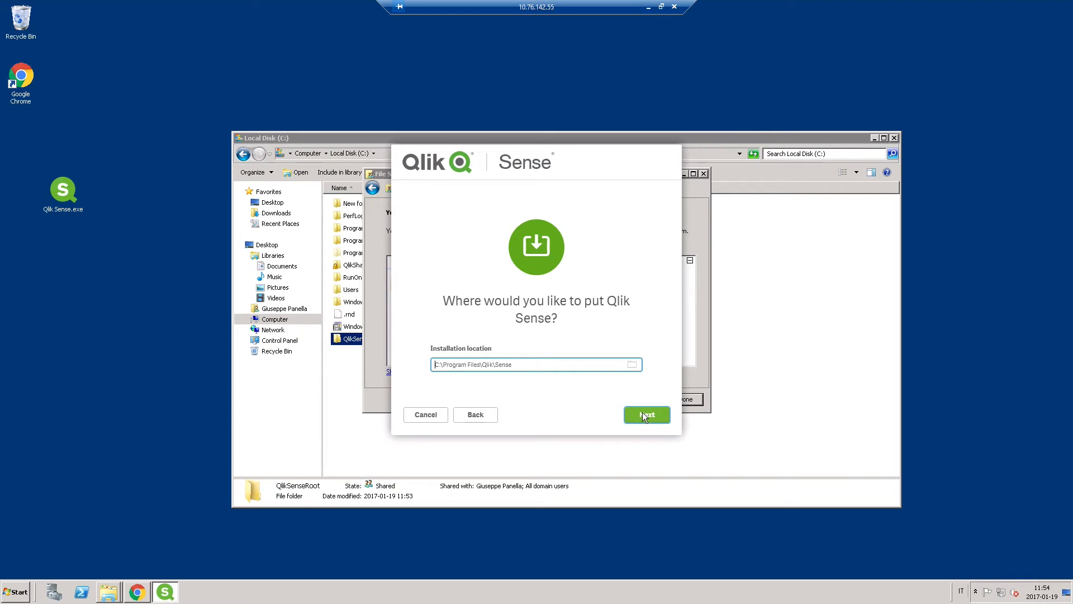
Keep the default install location and enter the service account username and password
{"action": "left_click", "coordinate": [646, 414]}
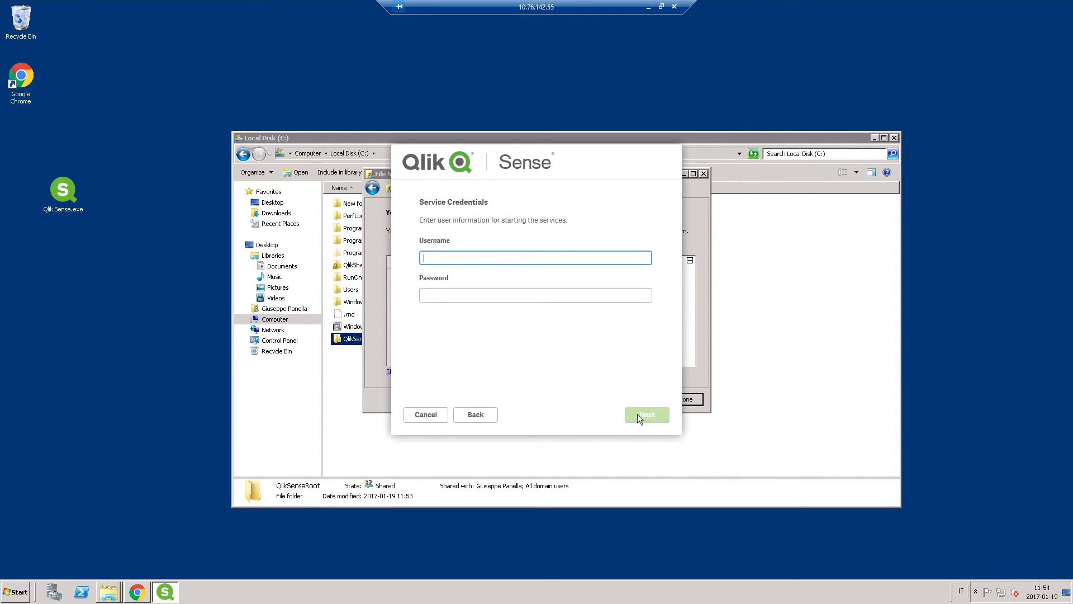
{"action": "type", "text": "Qli"}
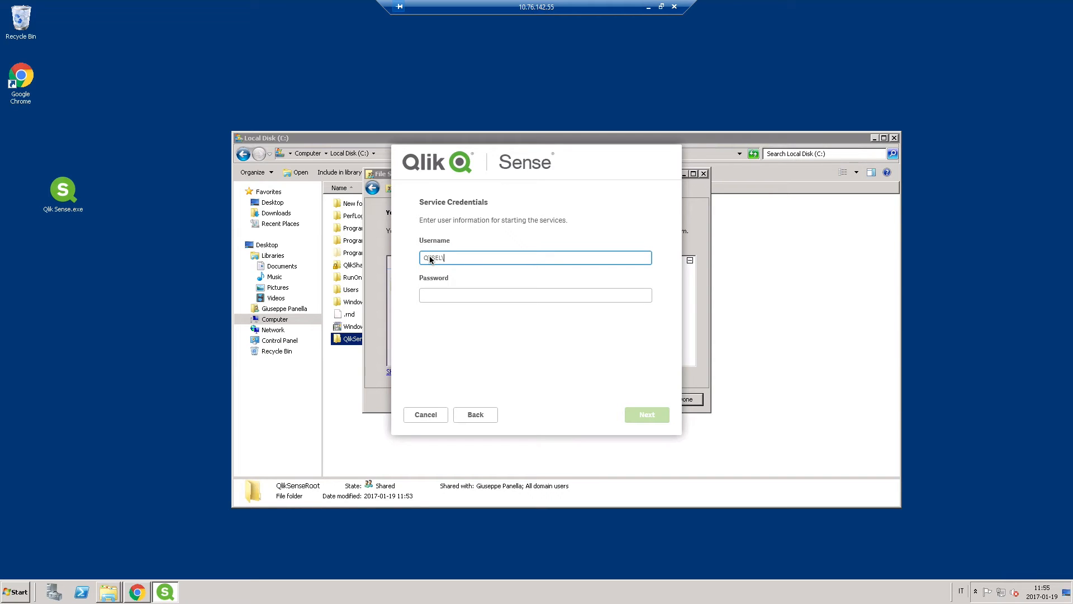
{"action": "type", "text": "\\GPN"}
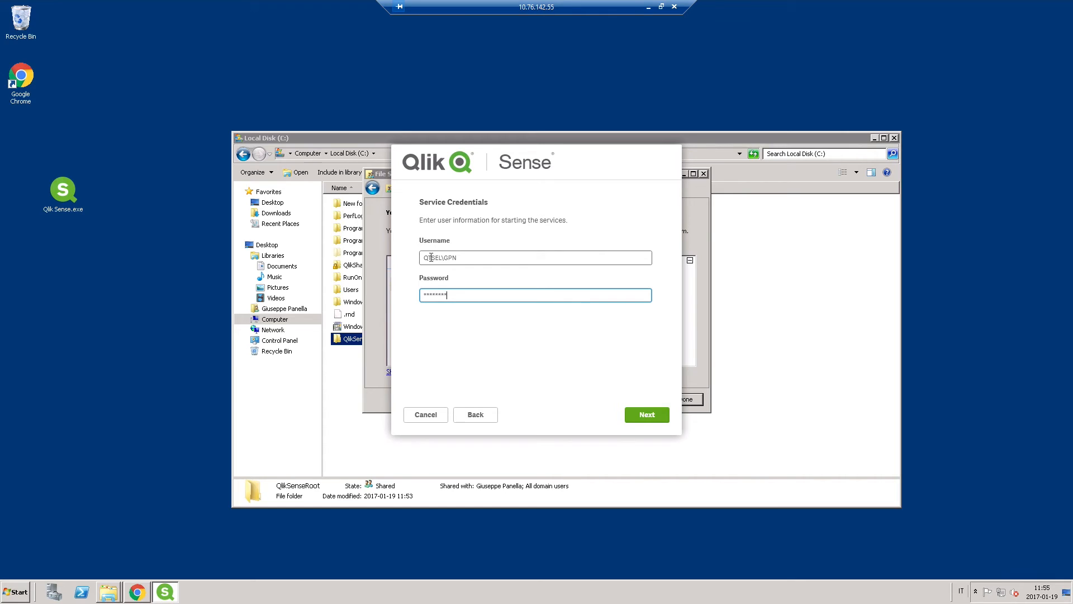
{"action": "left_click", "coordinate": [645, 414]}
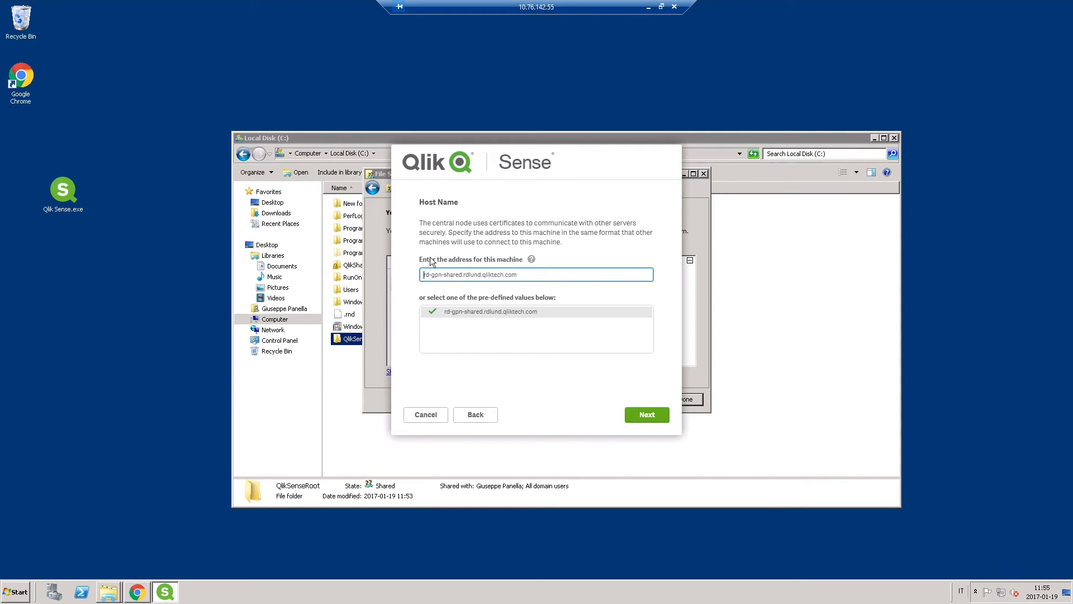
Accept the suggested host name and start the installation, approving User Account Control
{"action": "left_click", "coordinate": [645, 415]}
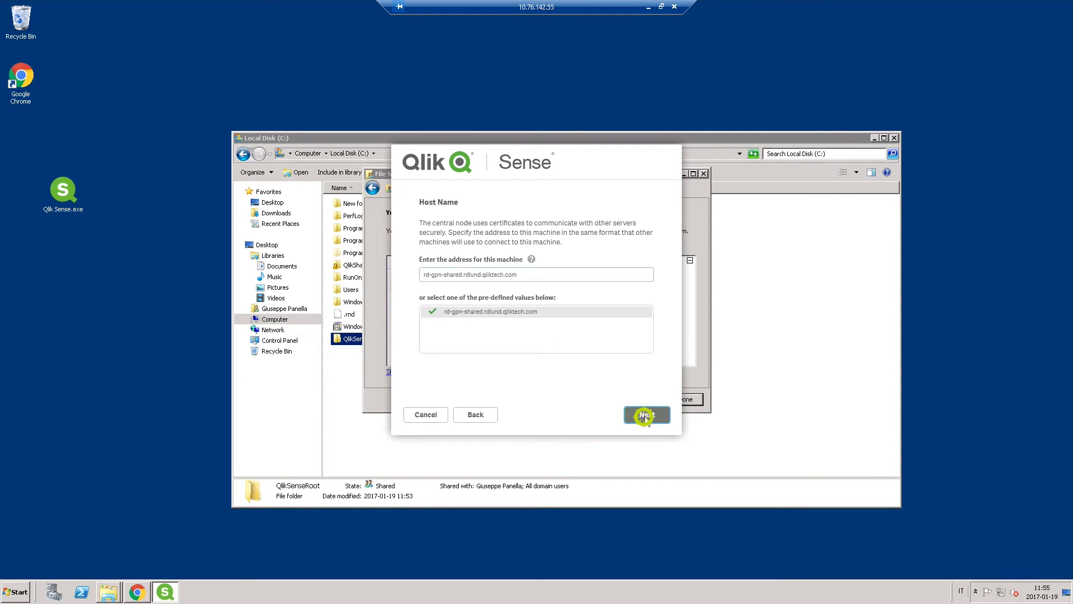
{"action": "left_click", "coordinate": [646, 415]}
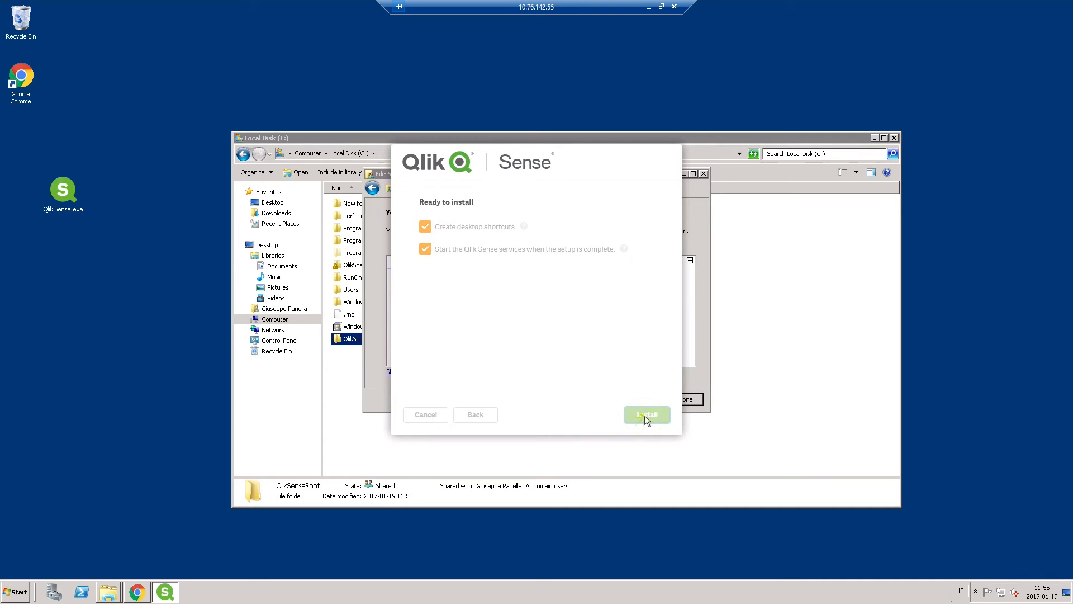
{"action": "left_click", "coordinate": [644, 414]}
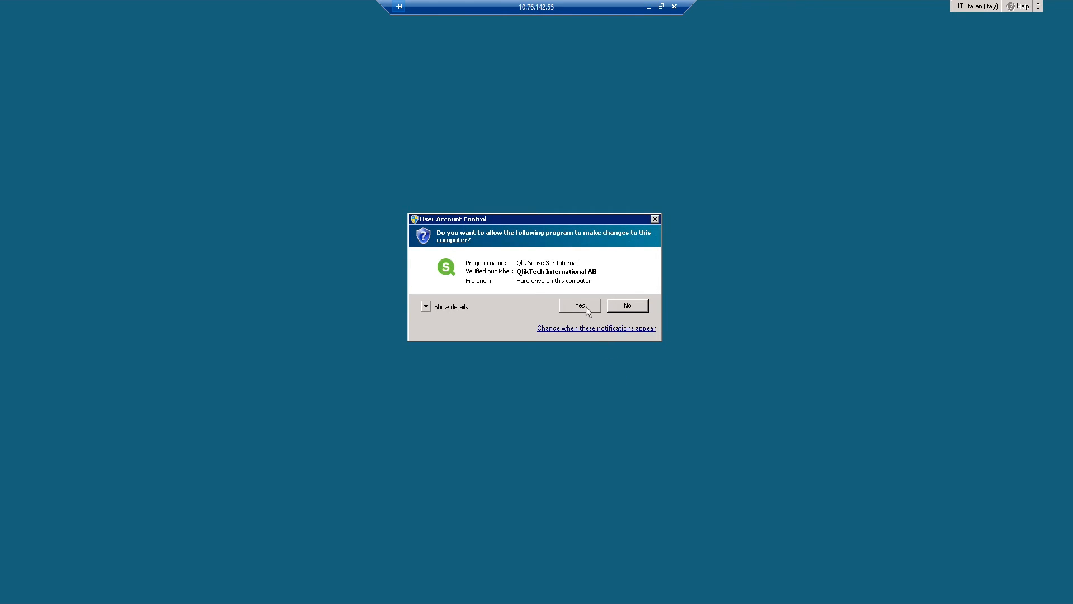
{"action": "left_click", "coordinate": [579, 304]}
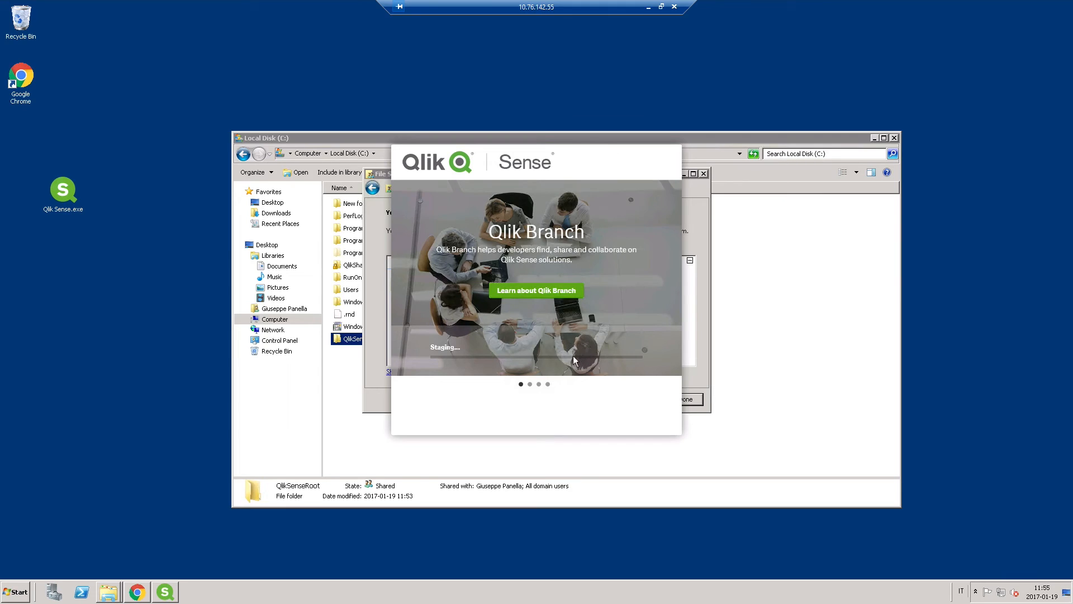